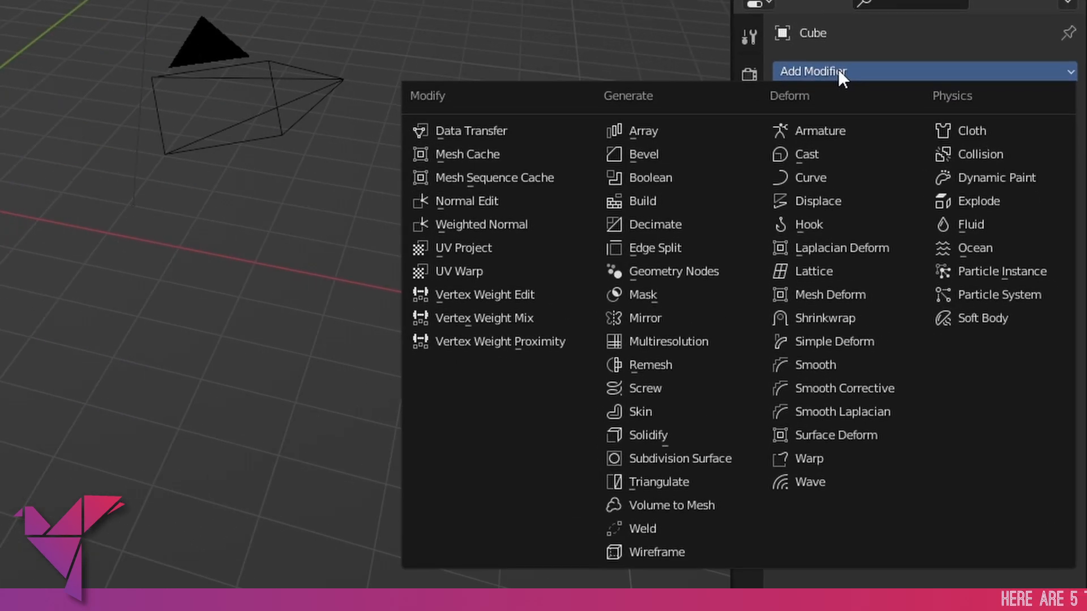
mouse_move(672, 170)
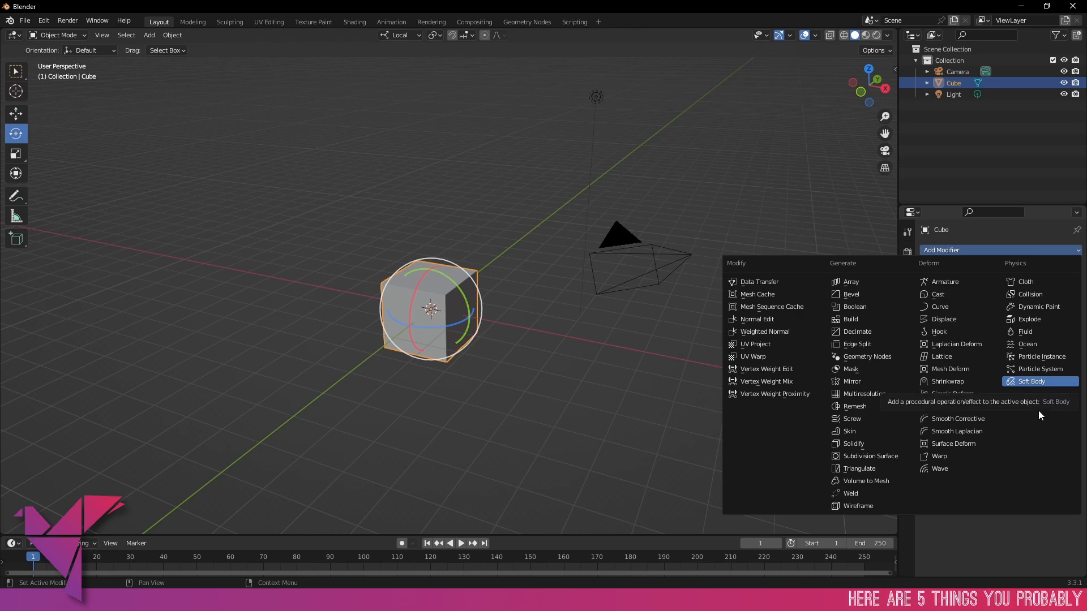
- Add a Generate > Array modifier to the cube, try Count 3, then settle on Count 2
click(851, 281)
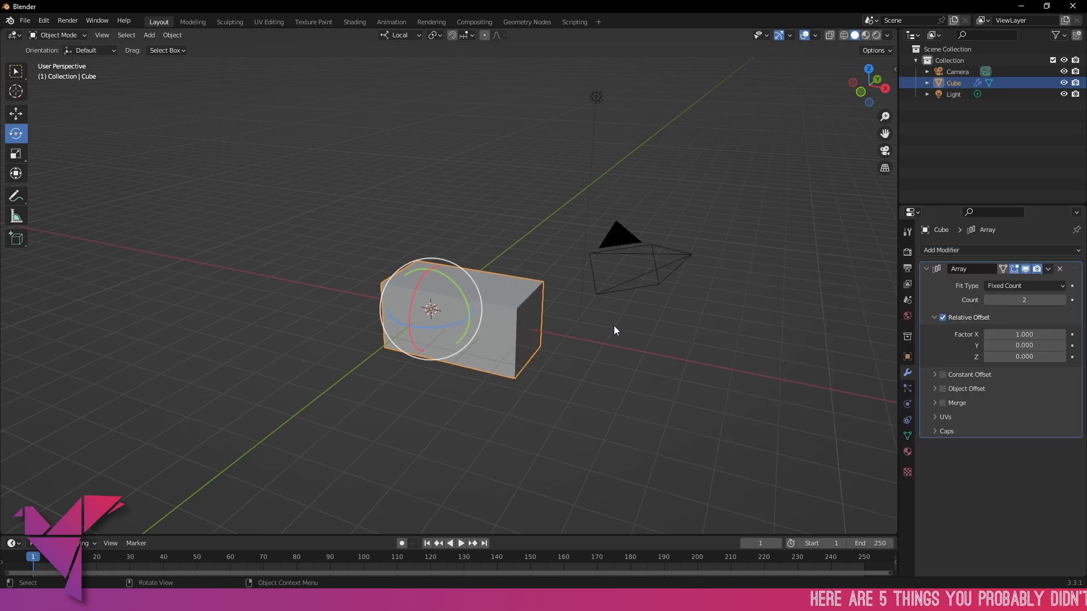
drag(613, 331, 541, 273)
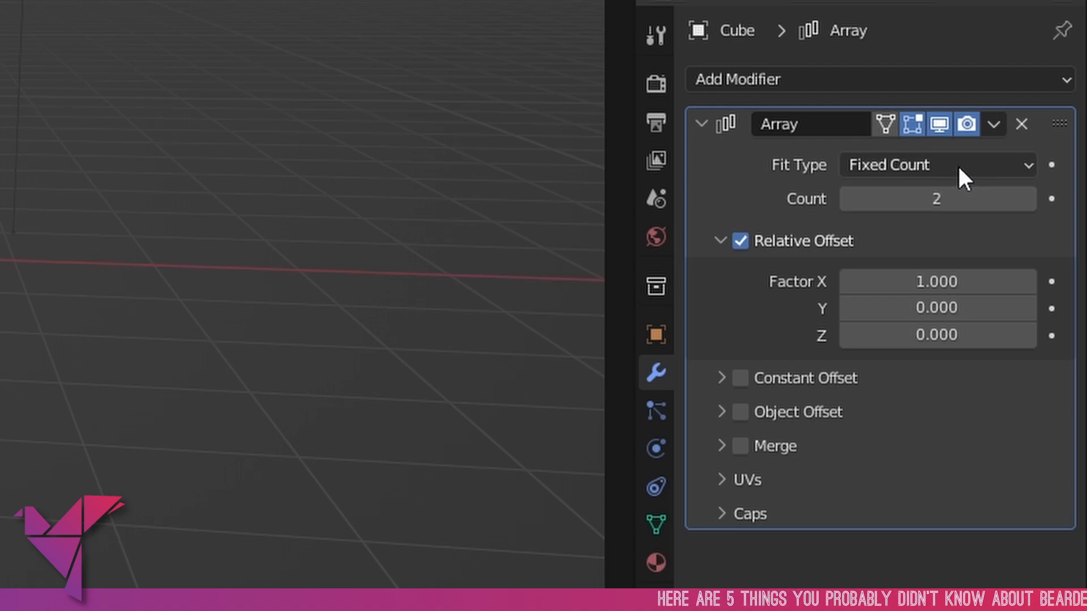
click(1029, 198)
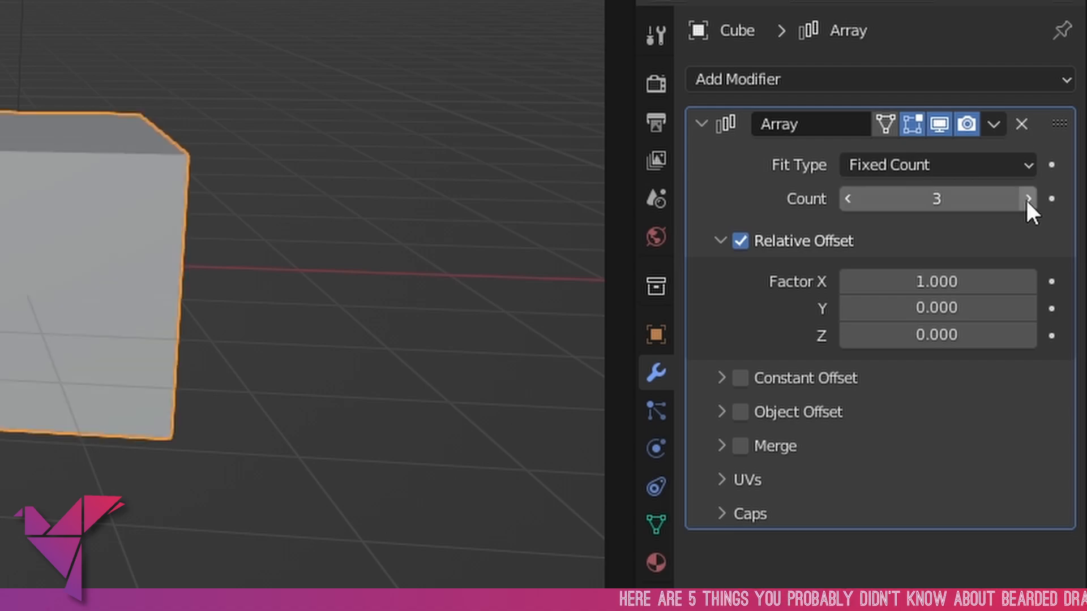
click(1028, 198)
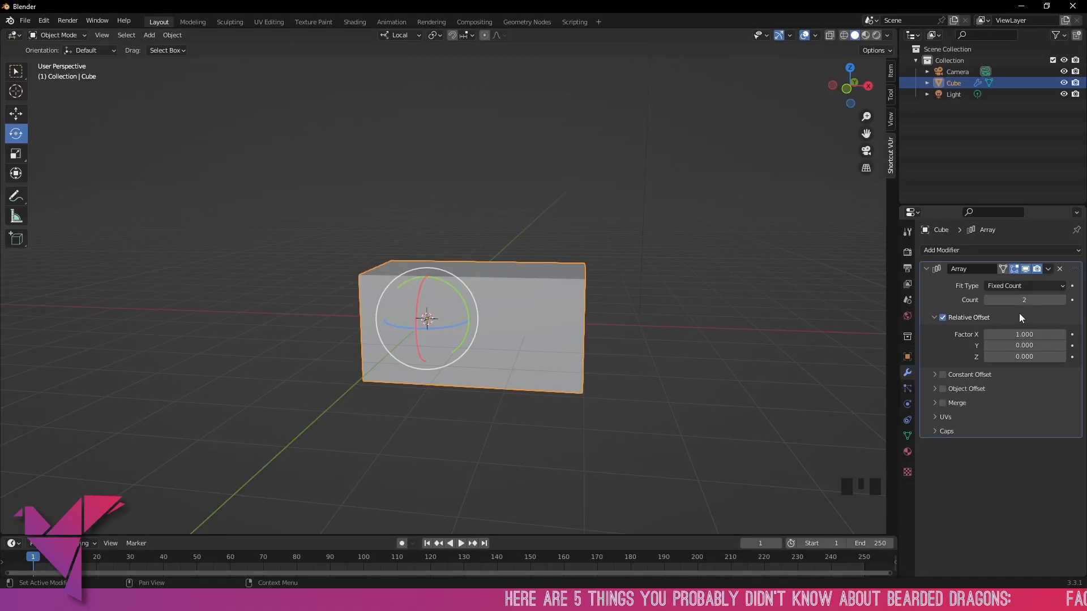
mouse_move(1024, 333)
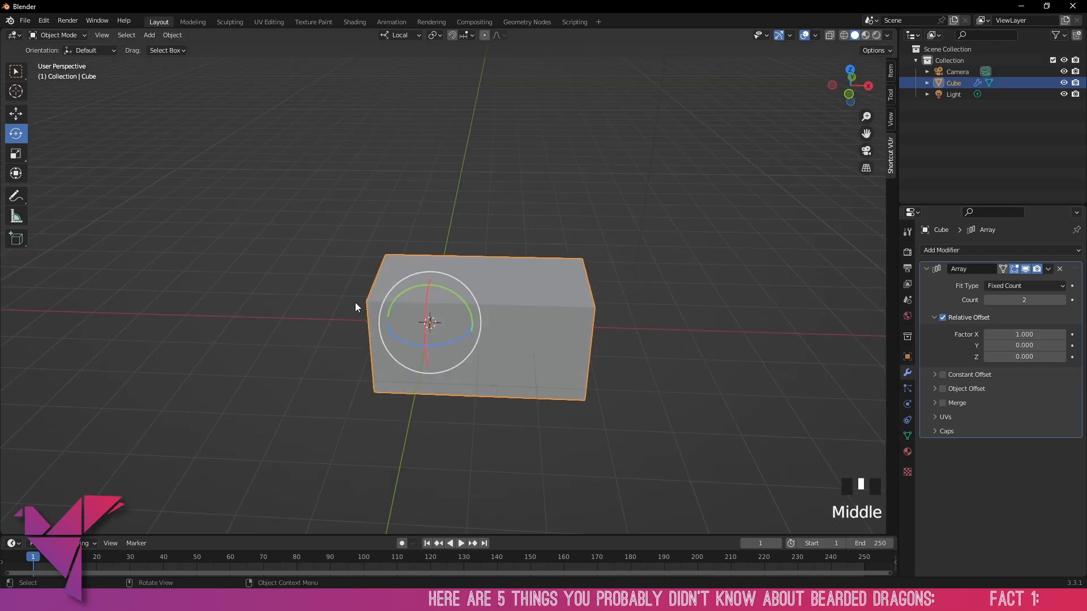
mouse_move(518, 328)
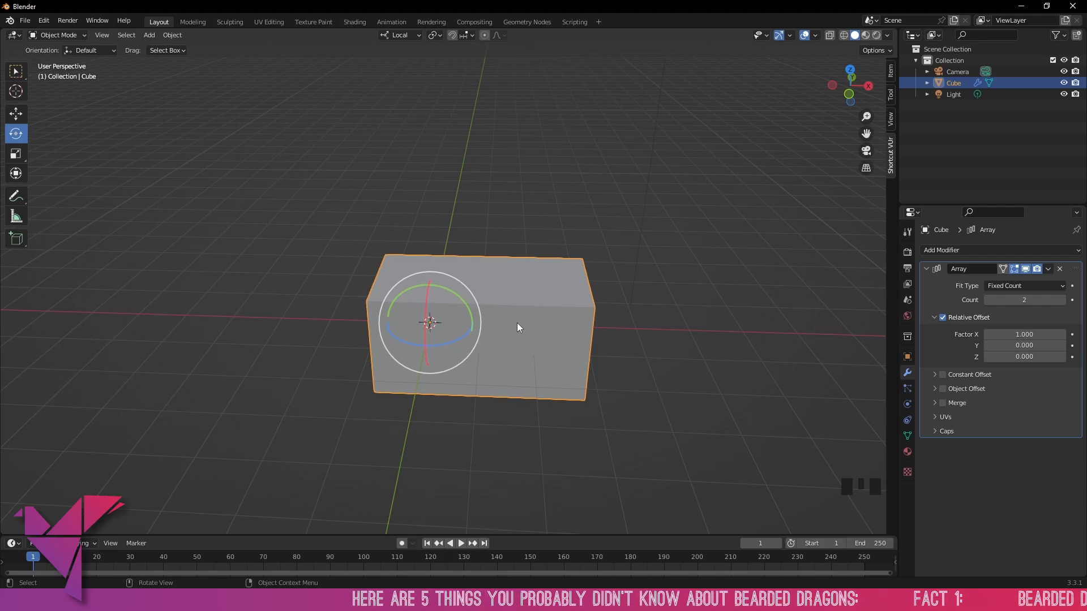
mouse_move(853, 328)
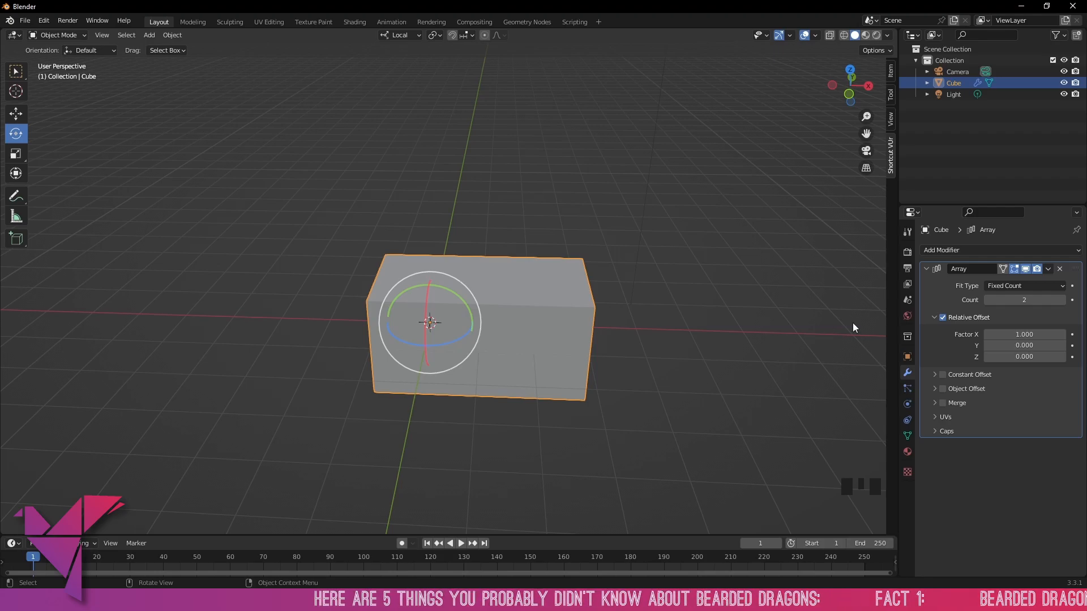
- Orbit the view to inspect the three overlapping copies with relative offset off
drag(1025, 333, 1032, 334)
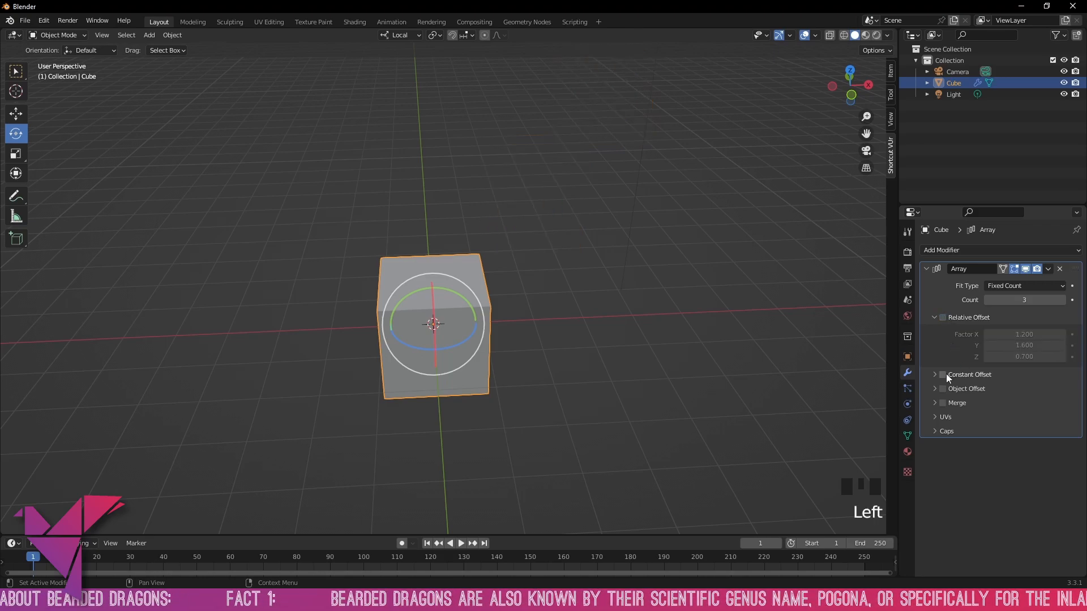
- Enable Relative Offset with Count 6 and factors 2, 1, 1 so the cubes run diagonally
click(942, 375)
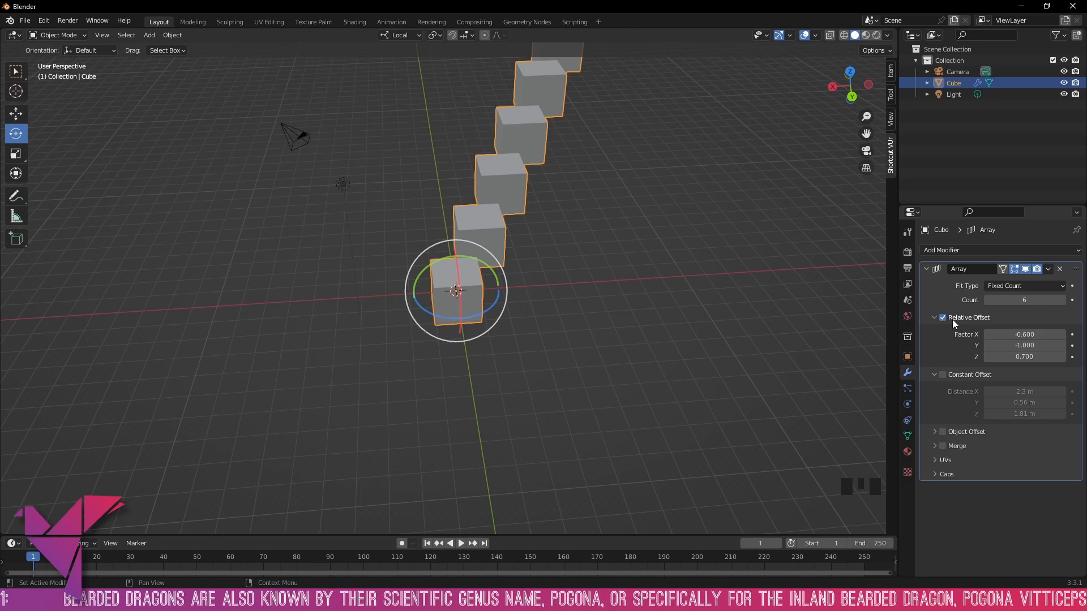
scroll(up, 3)
text(2.000)
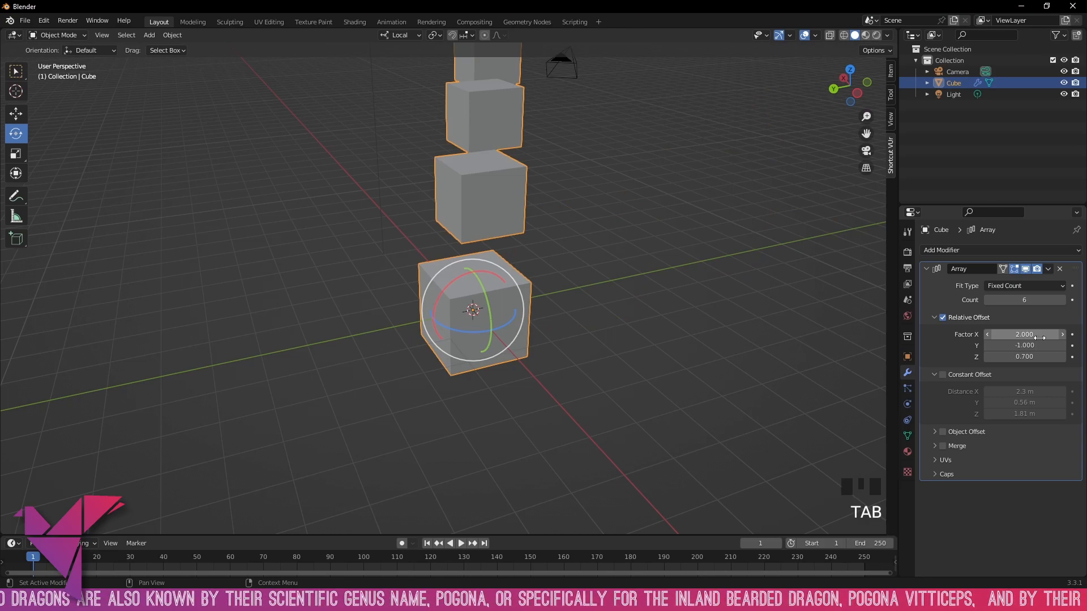
double_click(1023, 345)
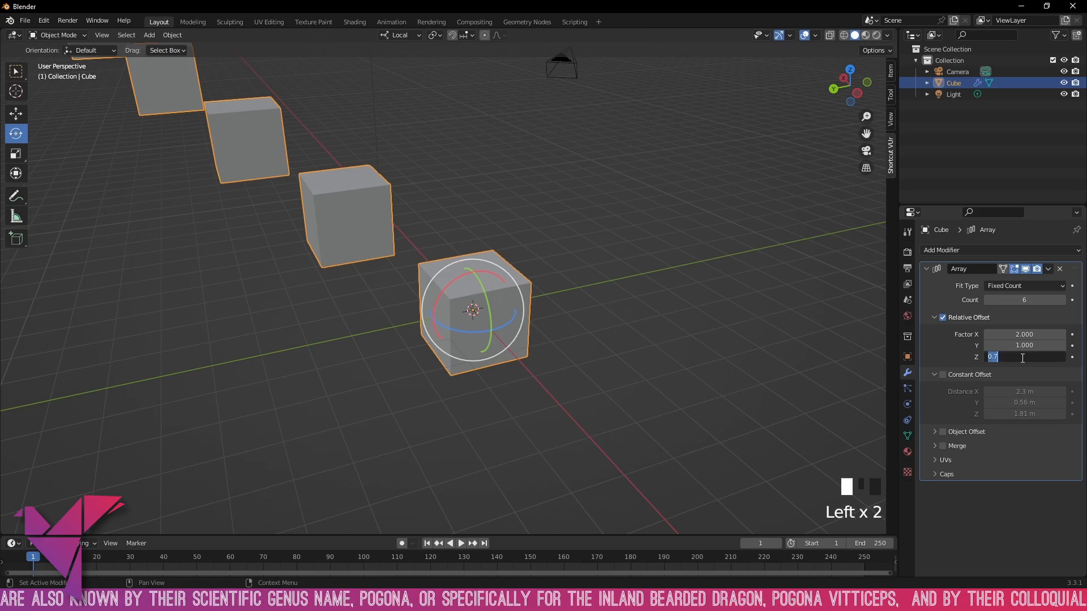
text(1.000)
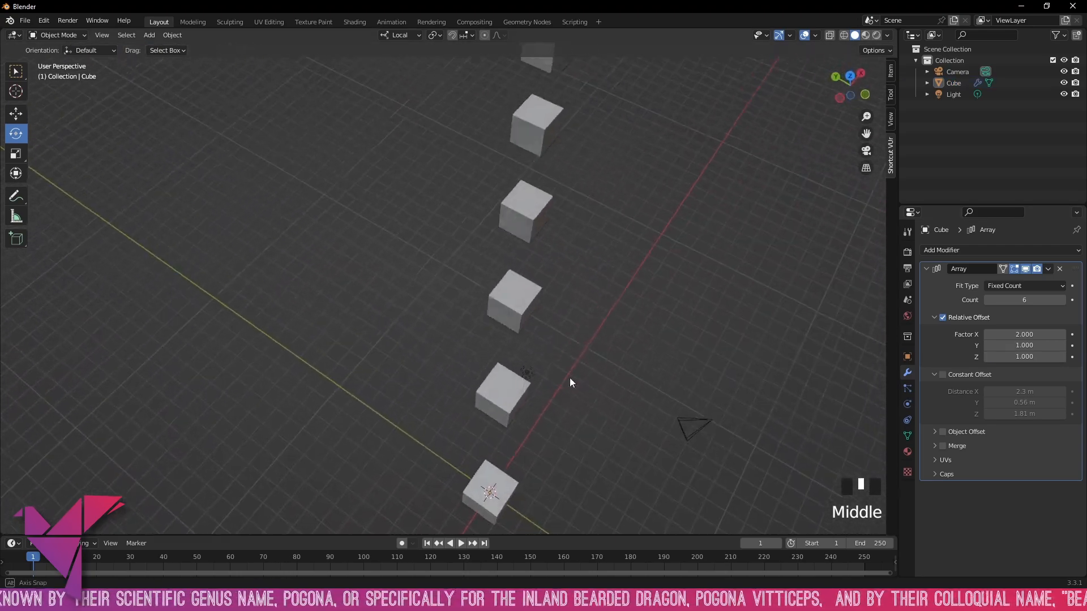
drag(569, 381, 513, 304)
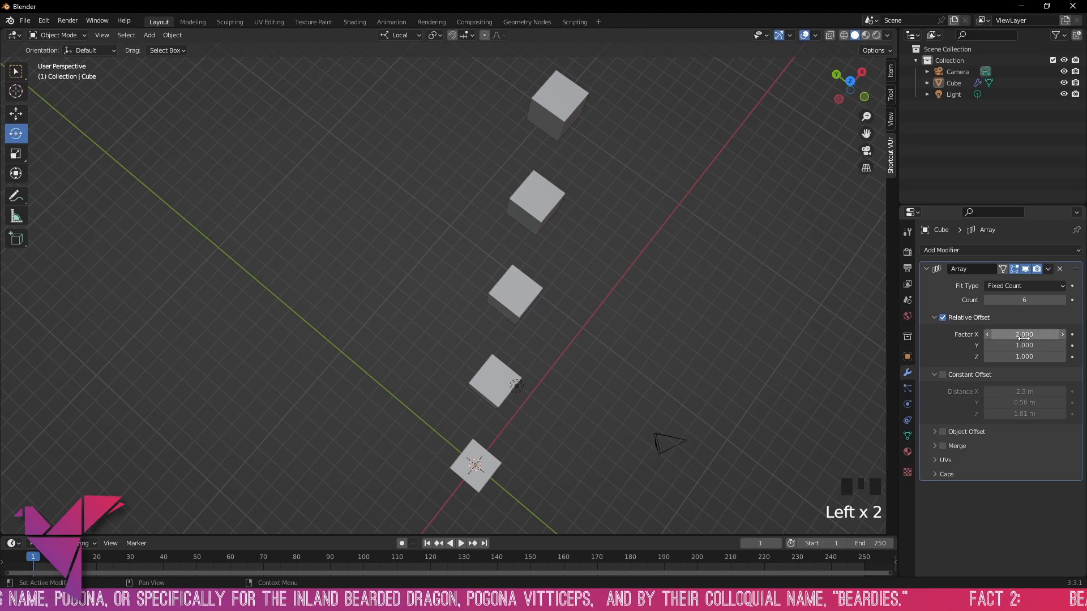
- Switch to Constant Offset at 2, 1, 1 m and widen Distance X to about 2.16 m
click(941, 317)
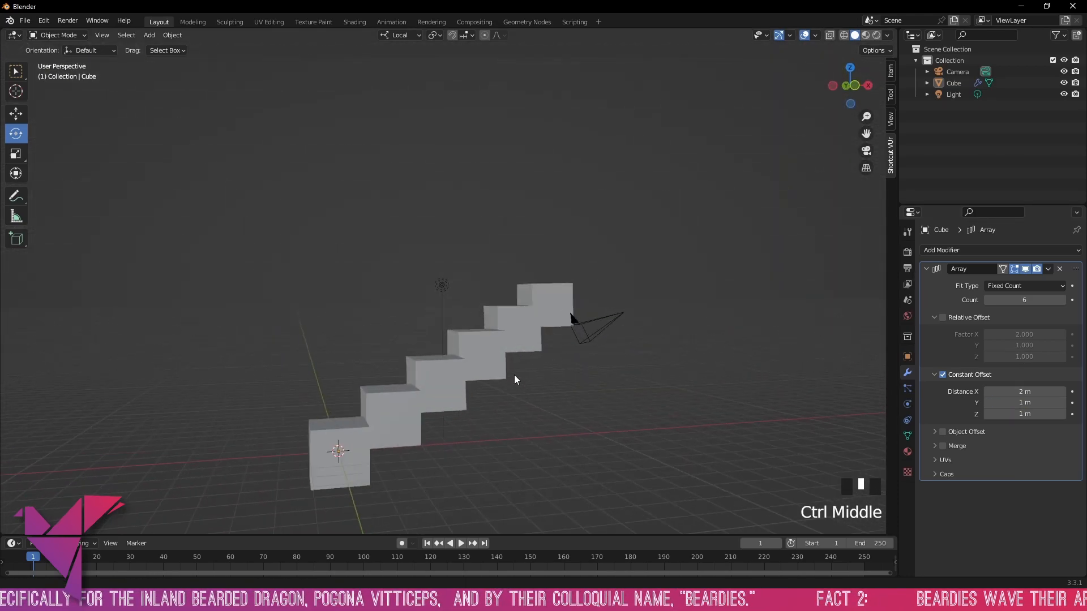
drag(516, 381, 495, 402)
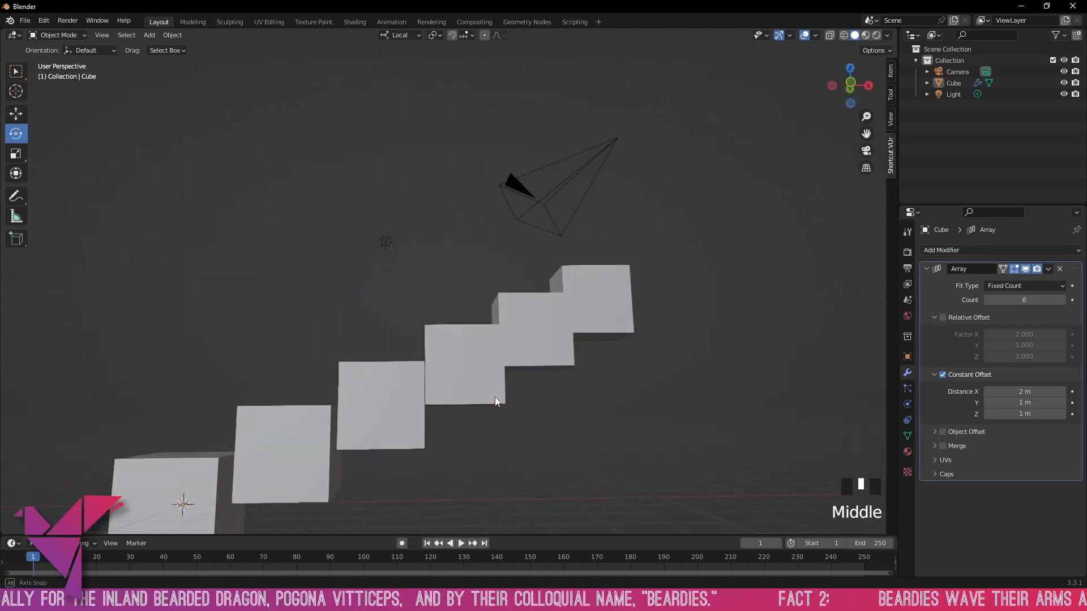
scroll(down, 3)
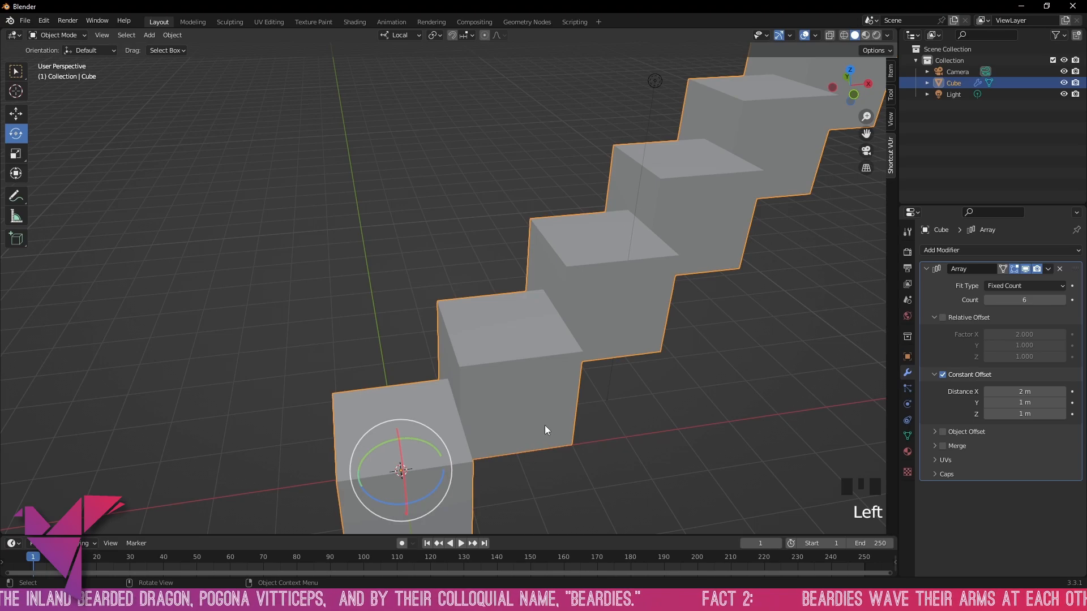
scroll(down, 3)
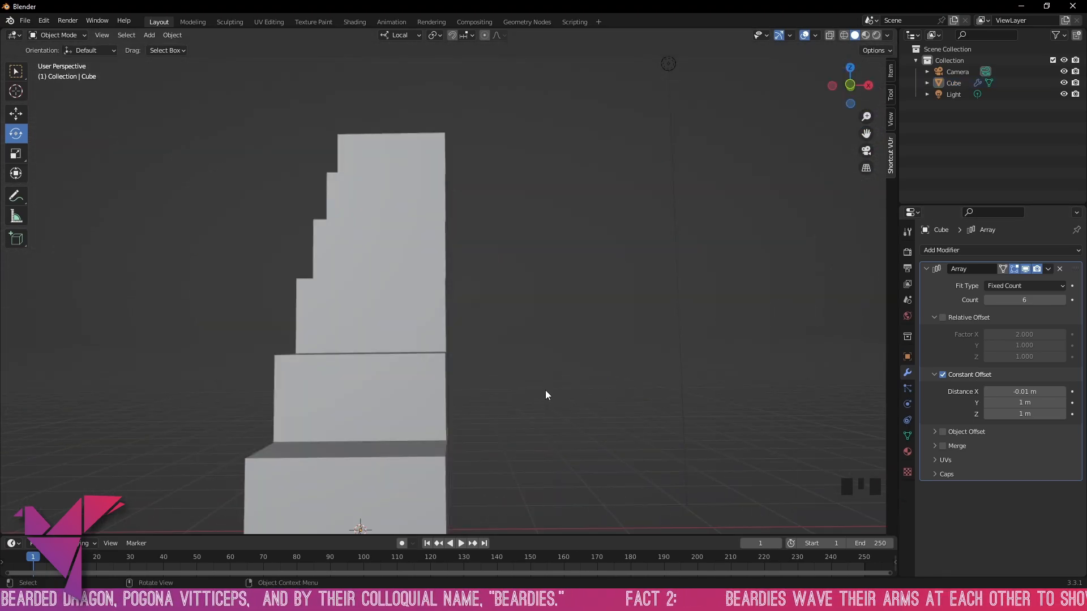
drag(548, 395, 573, 421)
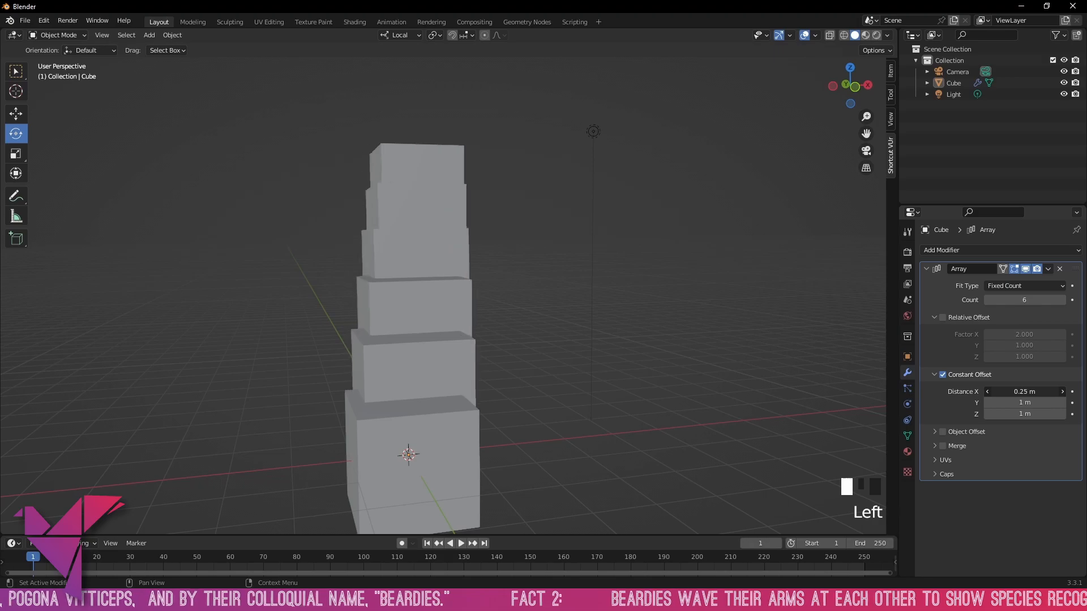
drag(1025, 392, 1039, 392)
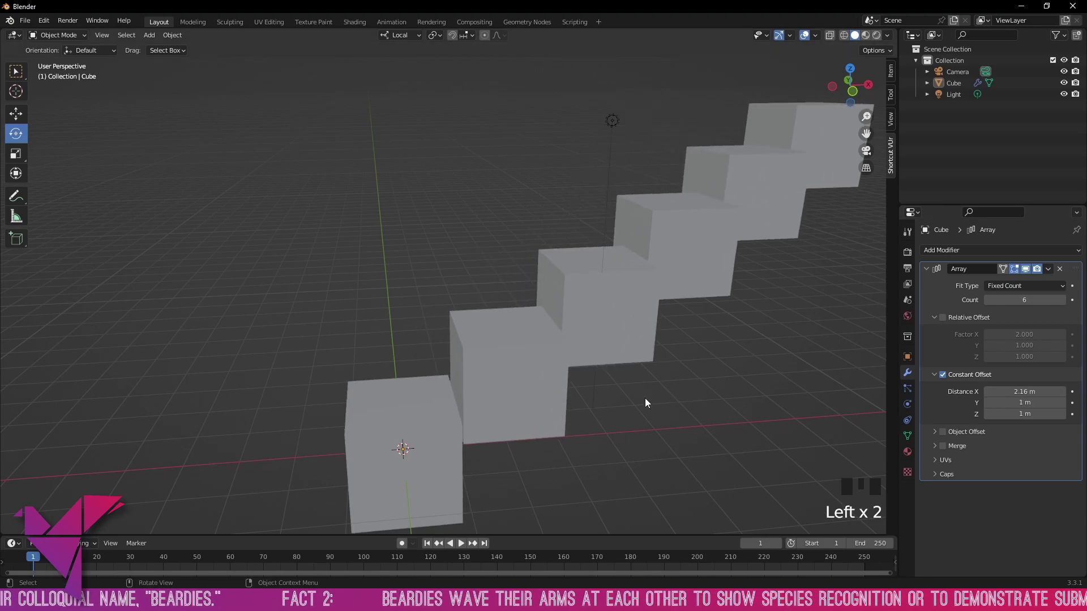
drag(644, 403, 666, 414)
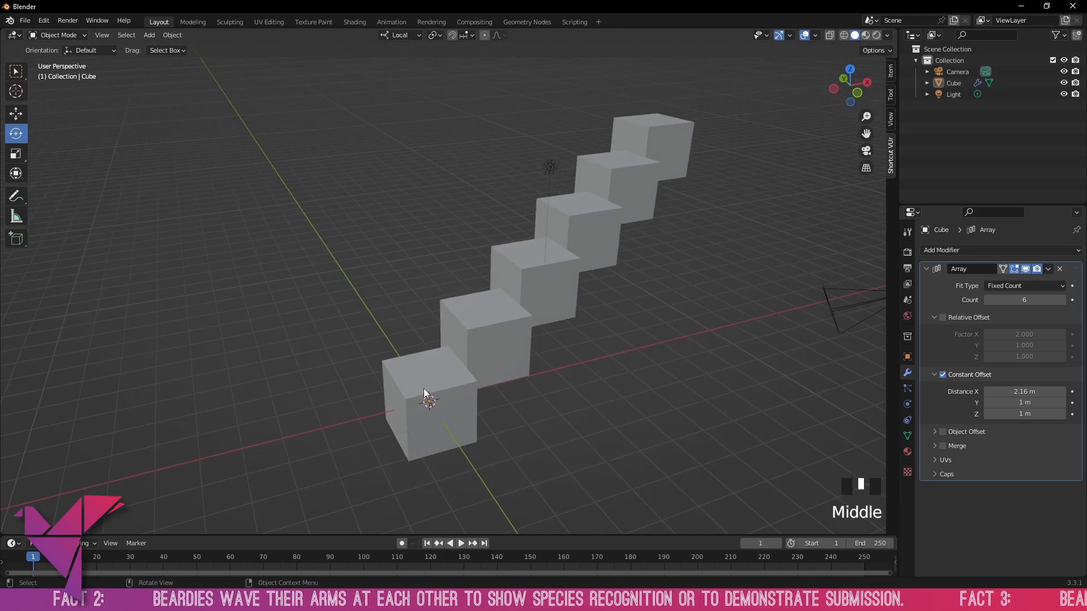
- Enable Object Offset, add Cube.001 as the offset object and lower Count to 5
click(942, 431)
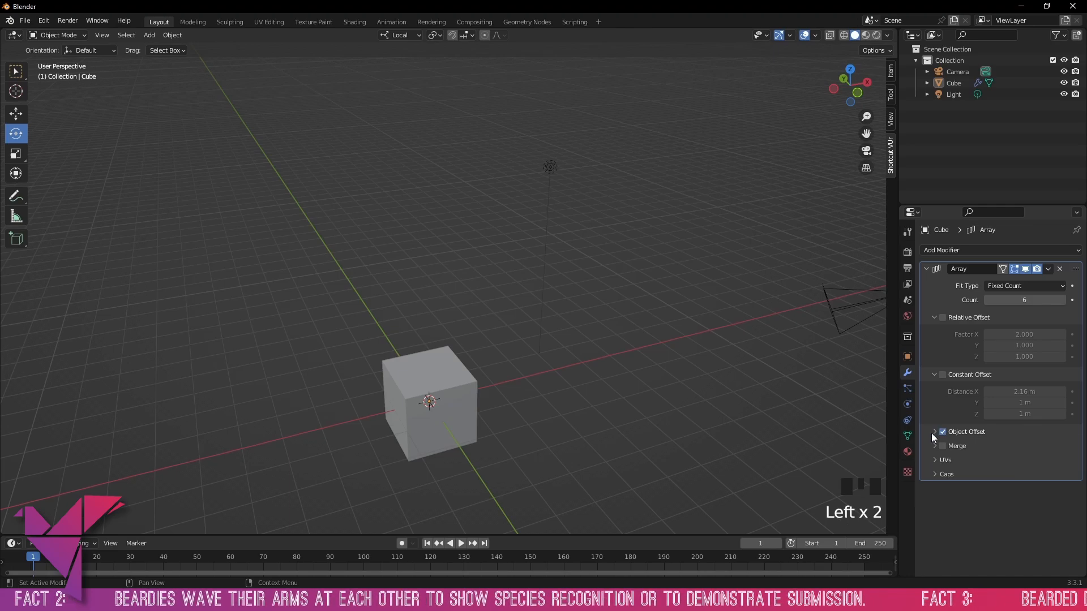
click(942, 432)
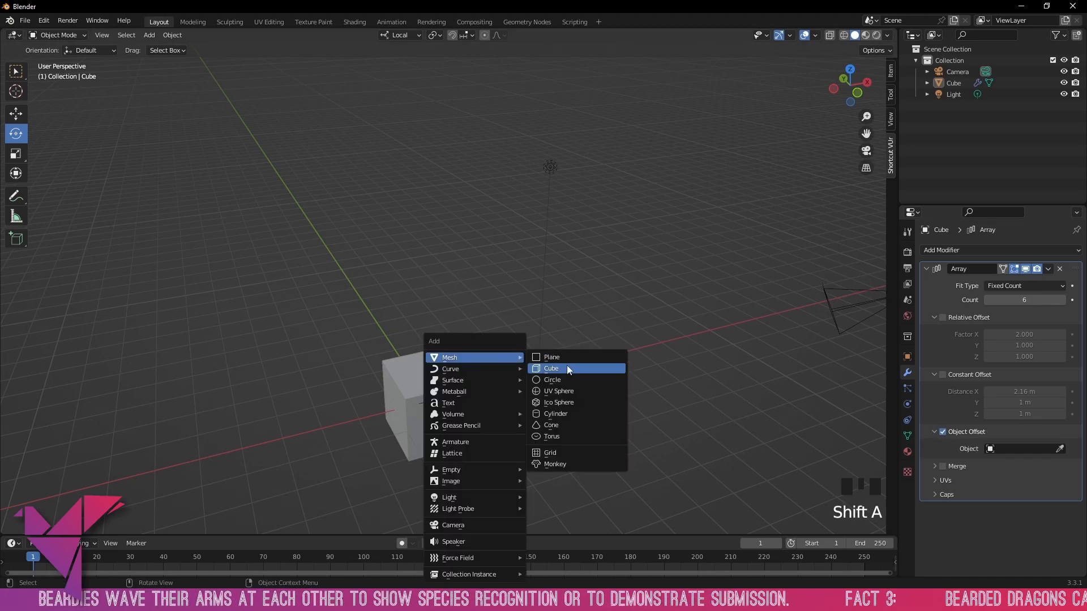
click(551, 369)
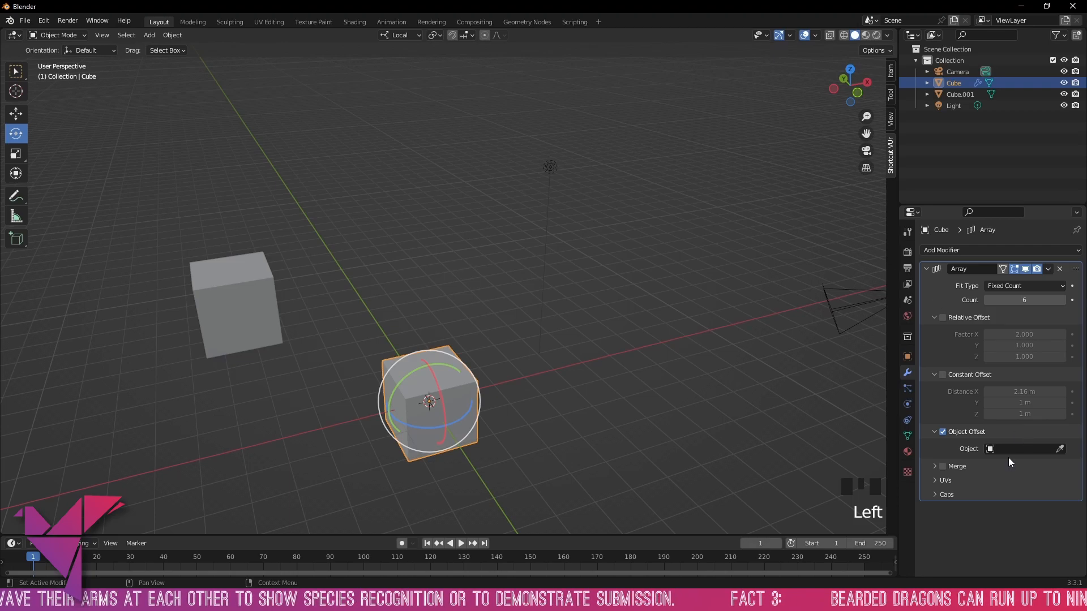
mouse_move(1059, 448)
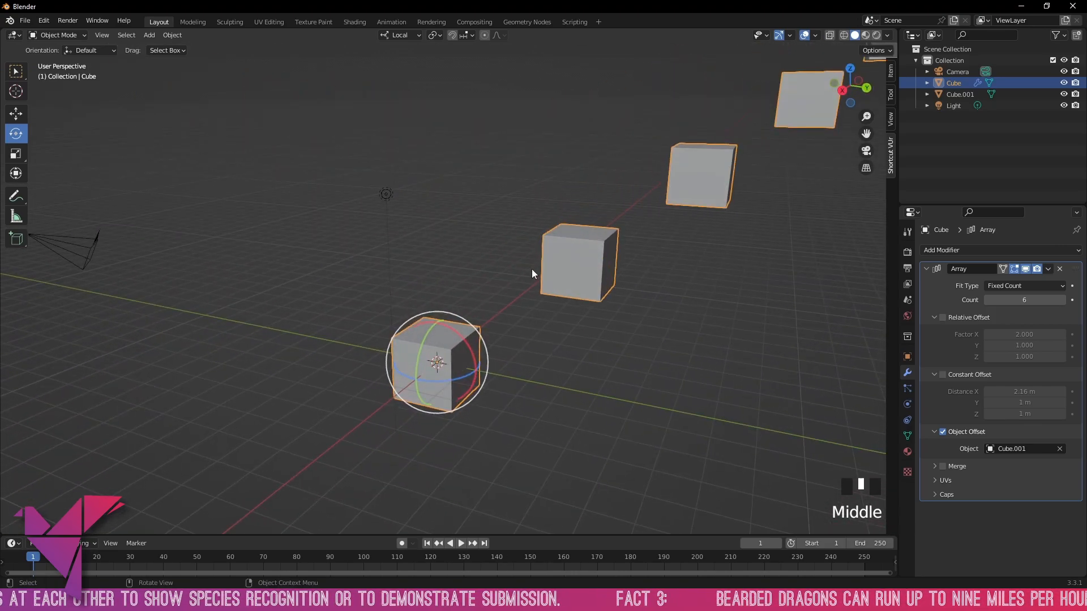
scroll(down, 3)
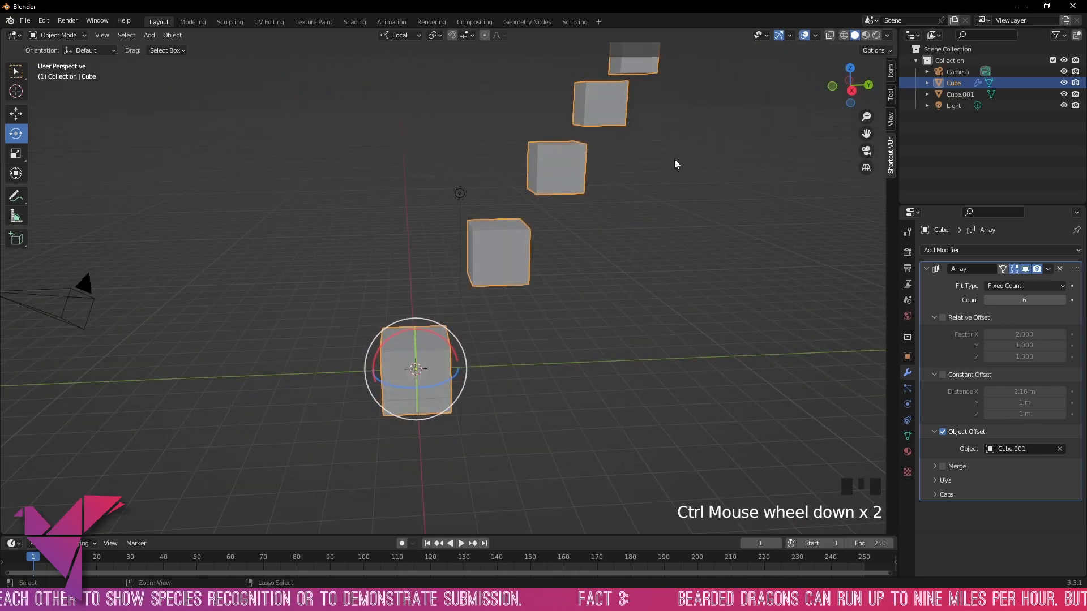
drag(676, 164, 544, 293)
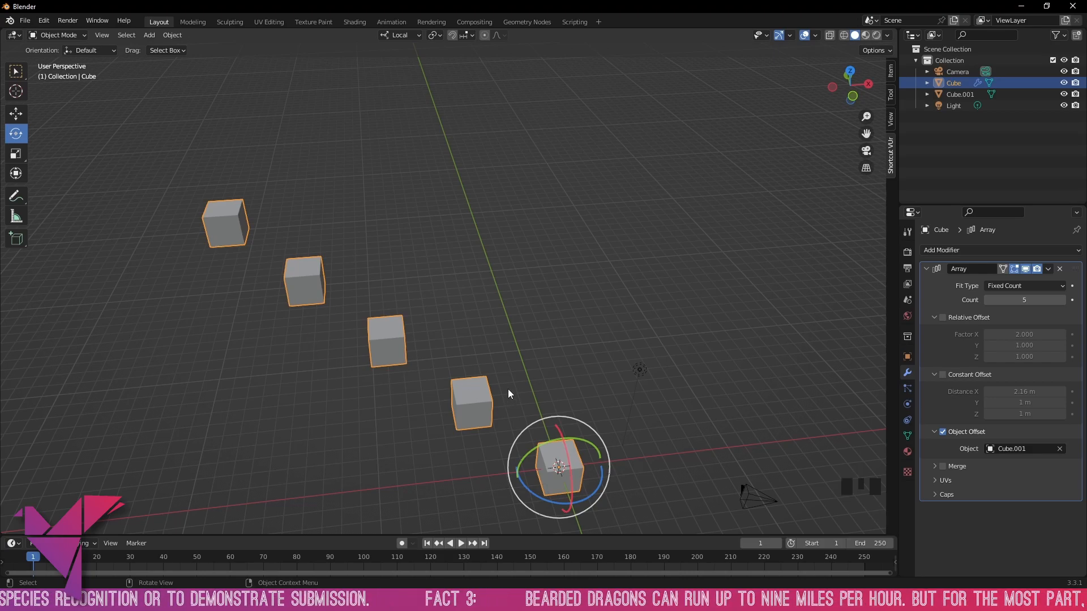
mouse_move(564, 466)
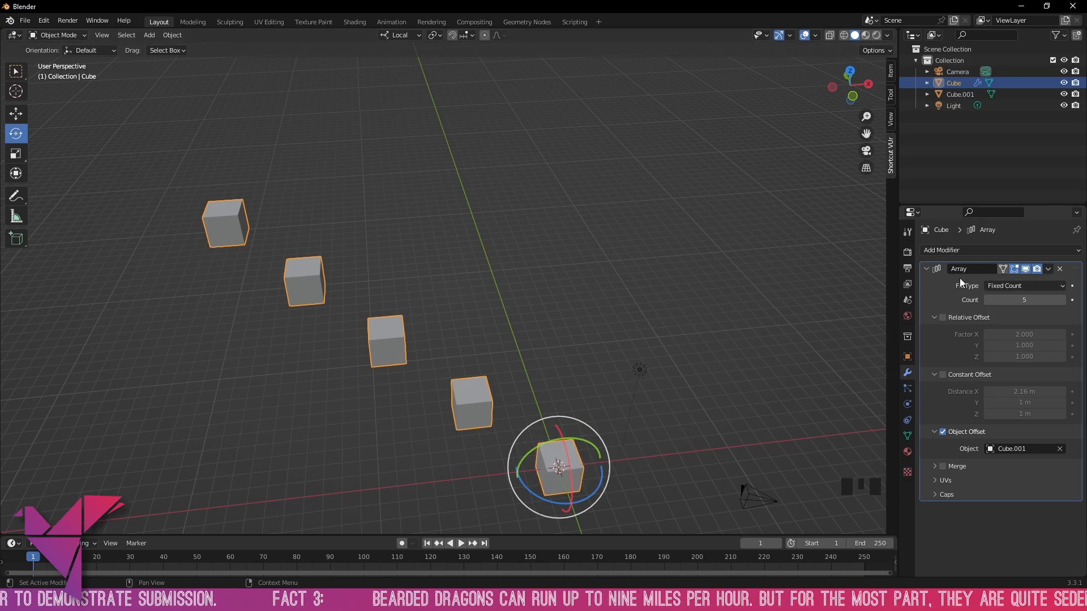
- Uncheck Object Offset so Cube.001 no longer drives spacing and expand the Merge panel
click(942, 431)
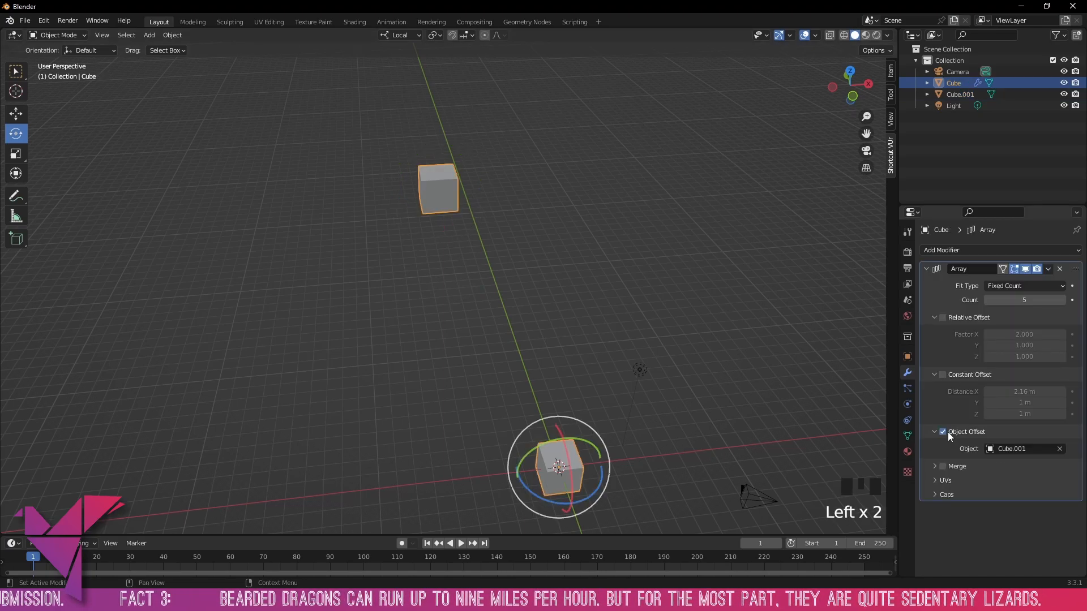
scroll(down, 3)
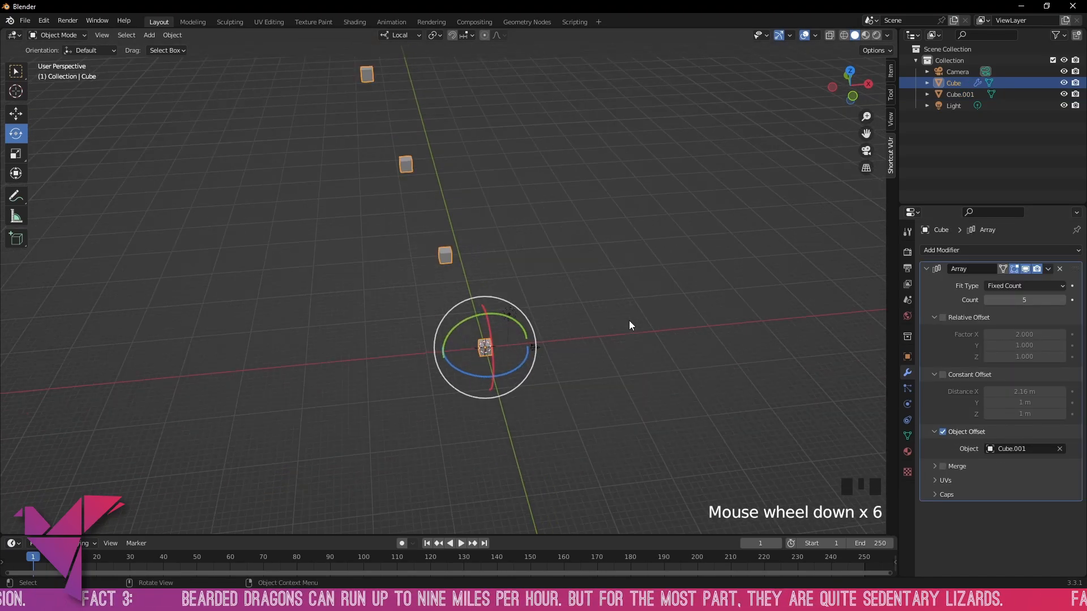
scroll(up, 3)
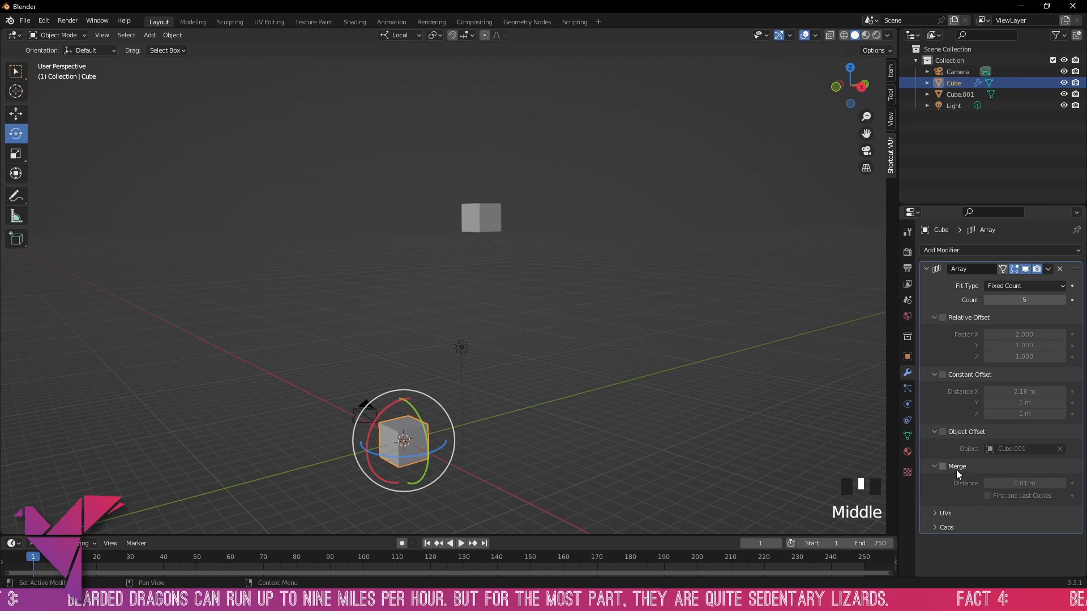
mouse_move(941, 466)
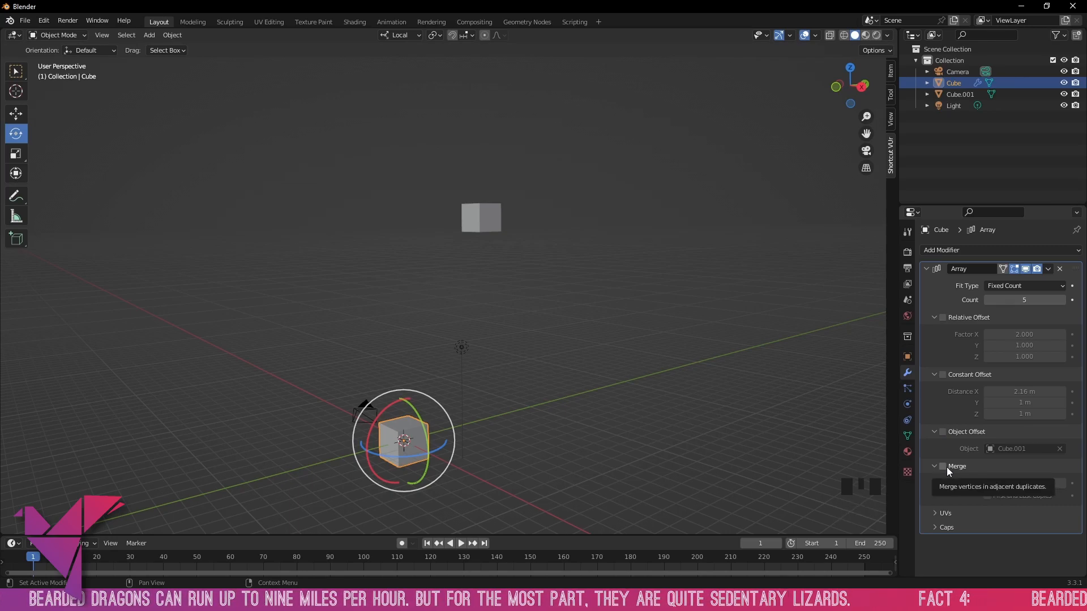
click(941, 467)
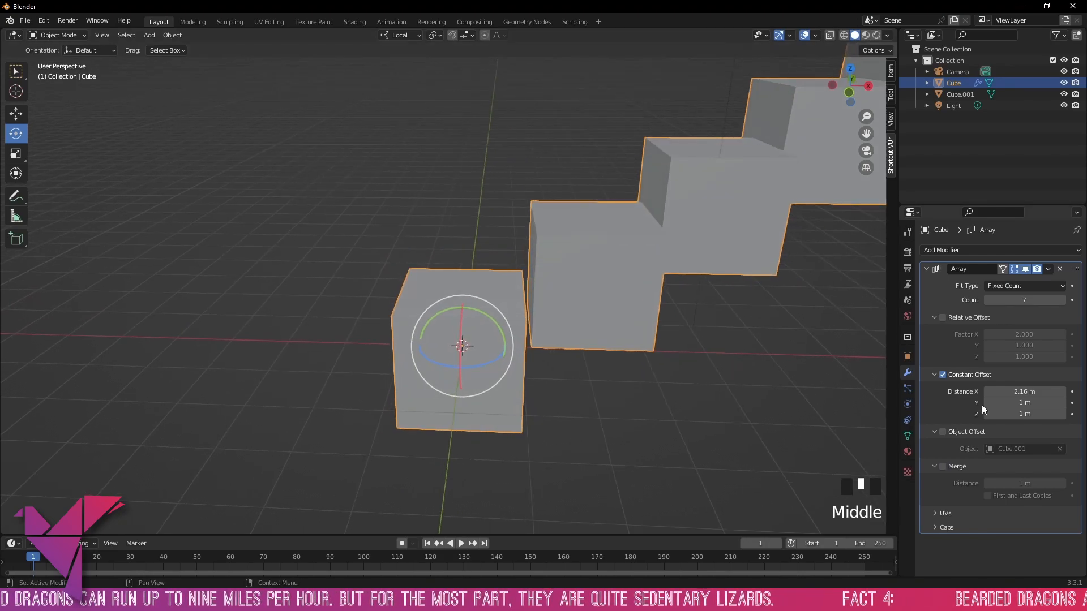
- Enable Merge so the seven copies at 1.57 m constant offset join into one block
click(941, 466)
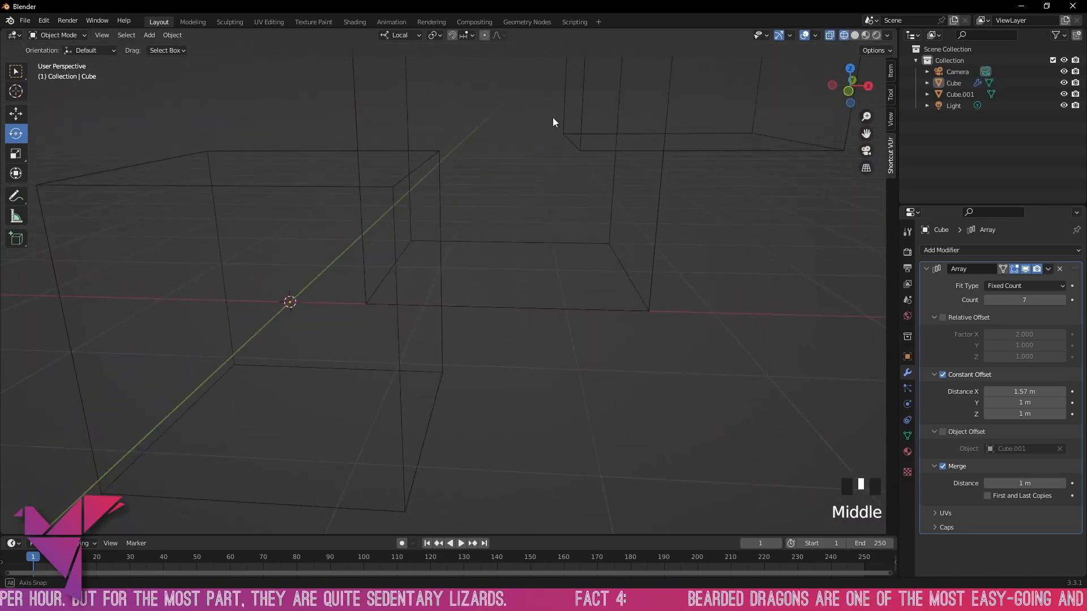
drag(553, 122, 525, 317)
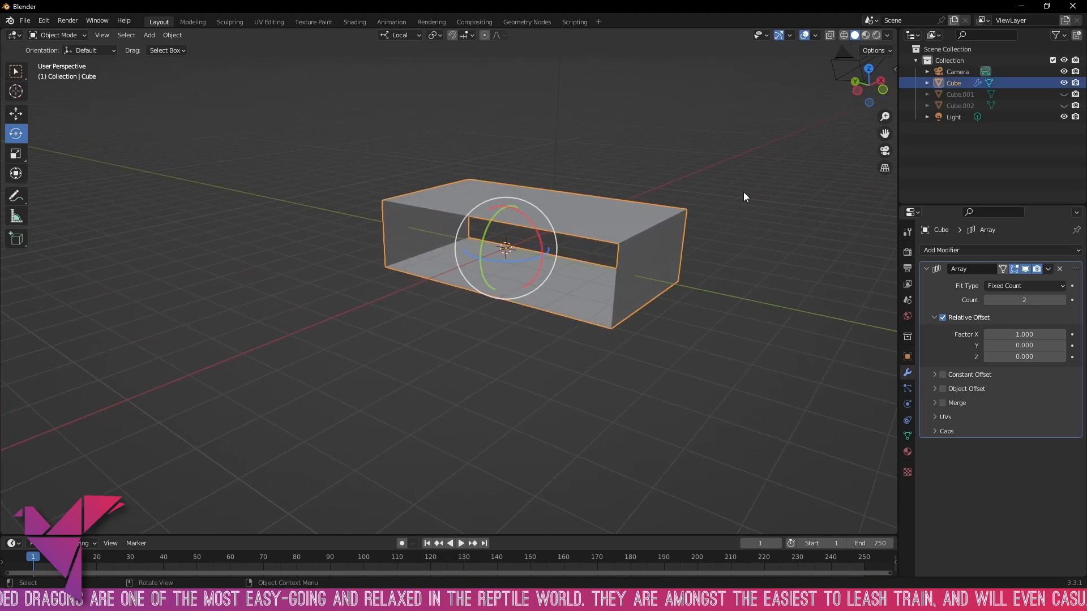
- Set the slab's Array Count to 7 and inspect the row of copies
click(1023, 300)
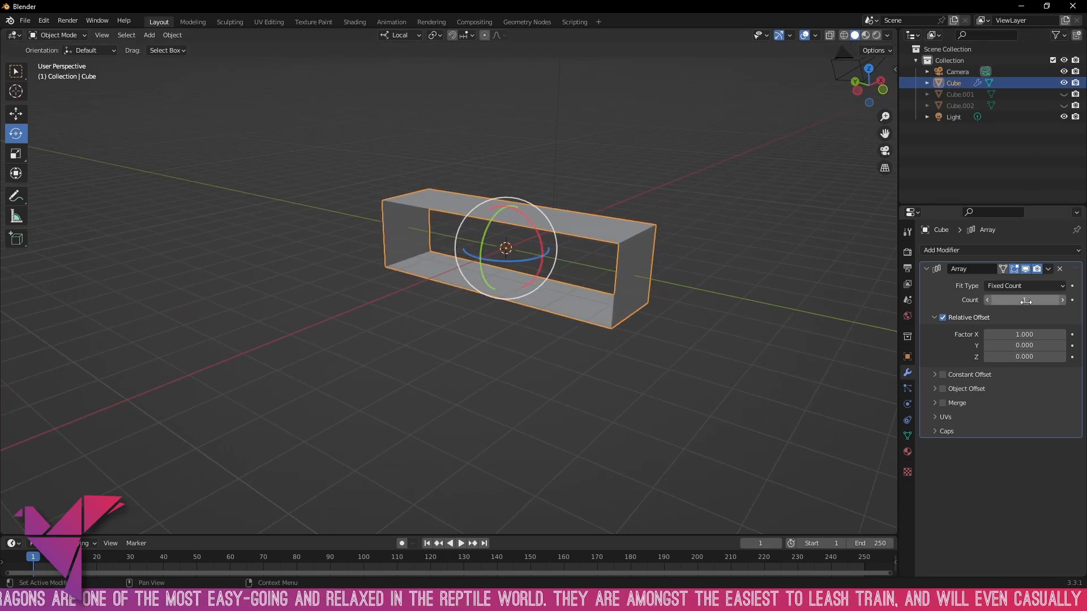
key(Tab)
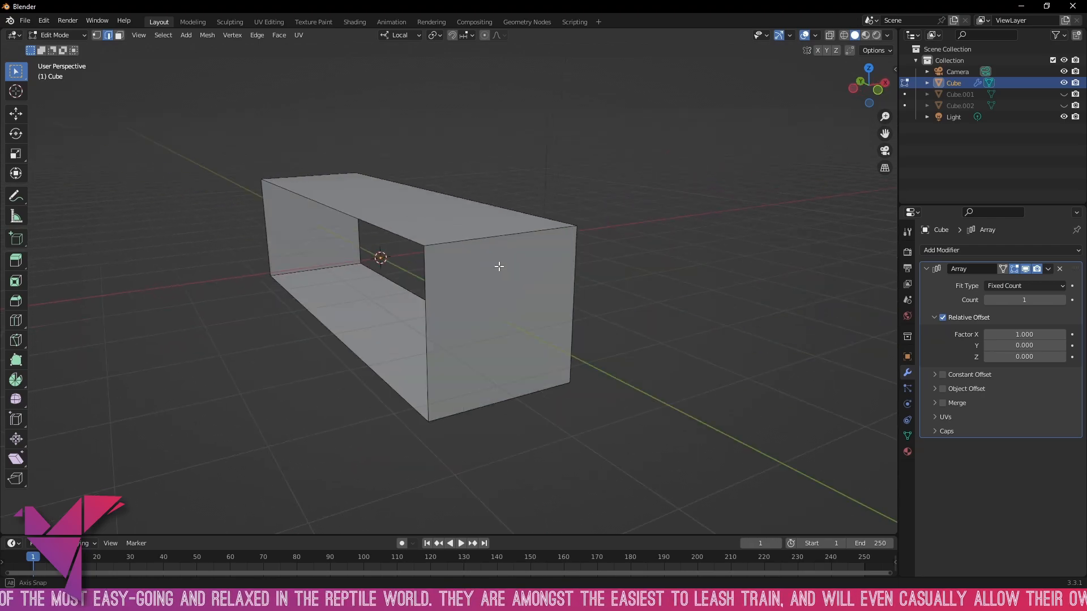
key(Tab)
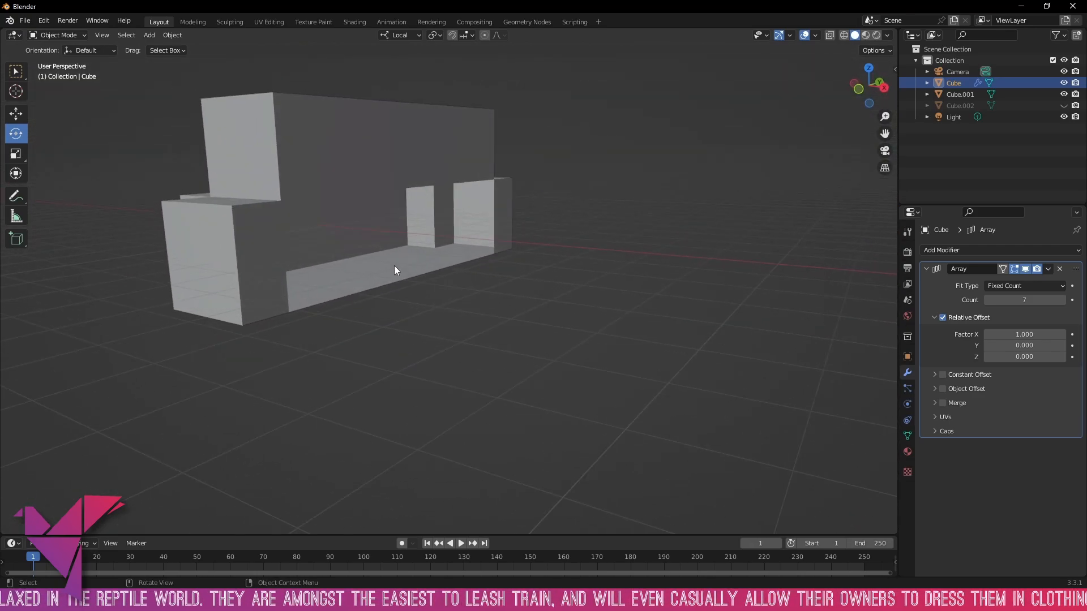
drag(395, 270, 737, 154)
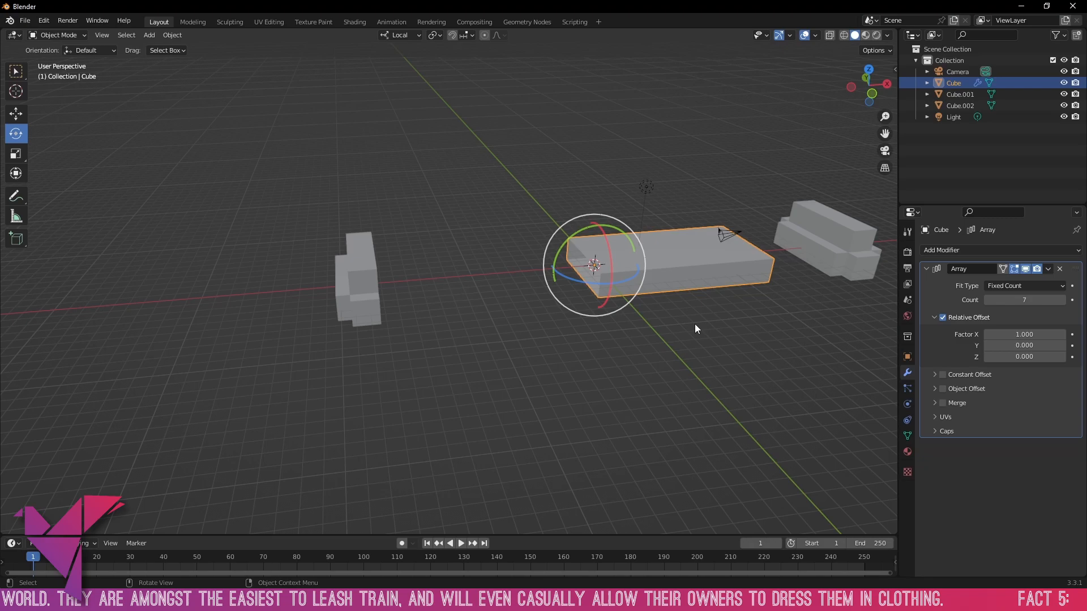
- Expand Caps and assign Cube.001 as Cap Start and Cube.002 as Cap End
click(935, 431)
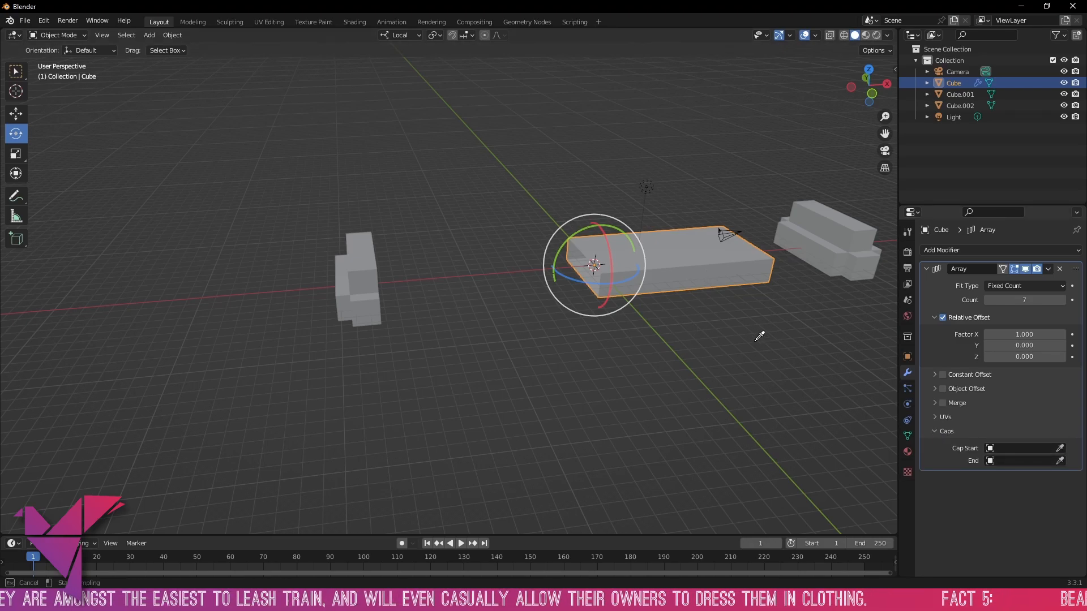
click(1021, 448)
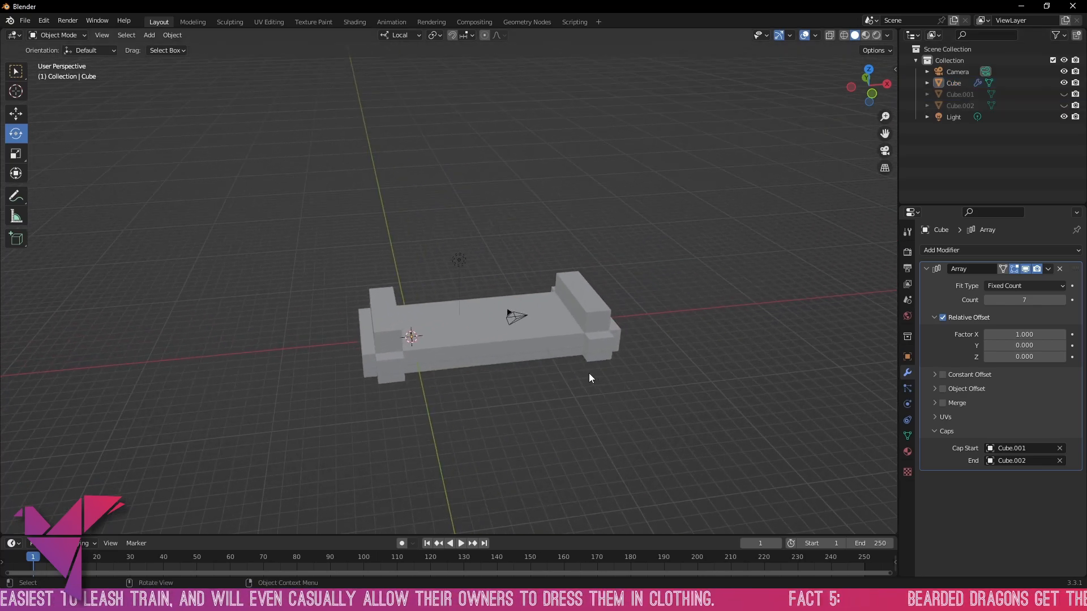
drag(590, 378, 557, 349)
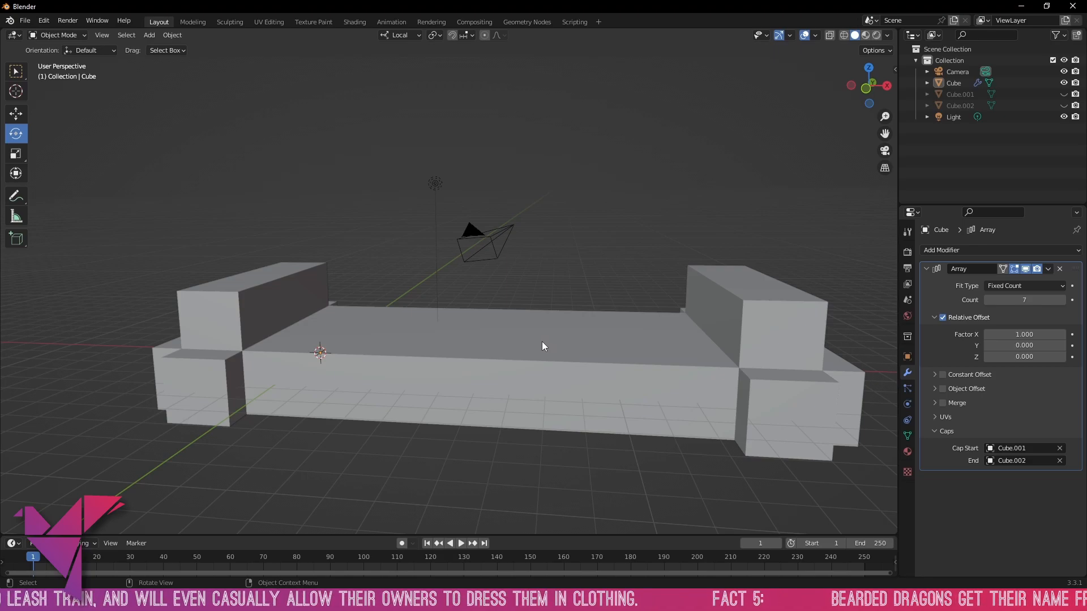
drag(542, 346, 306, 337)
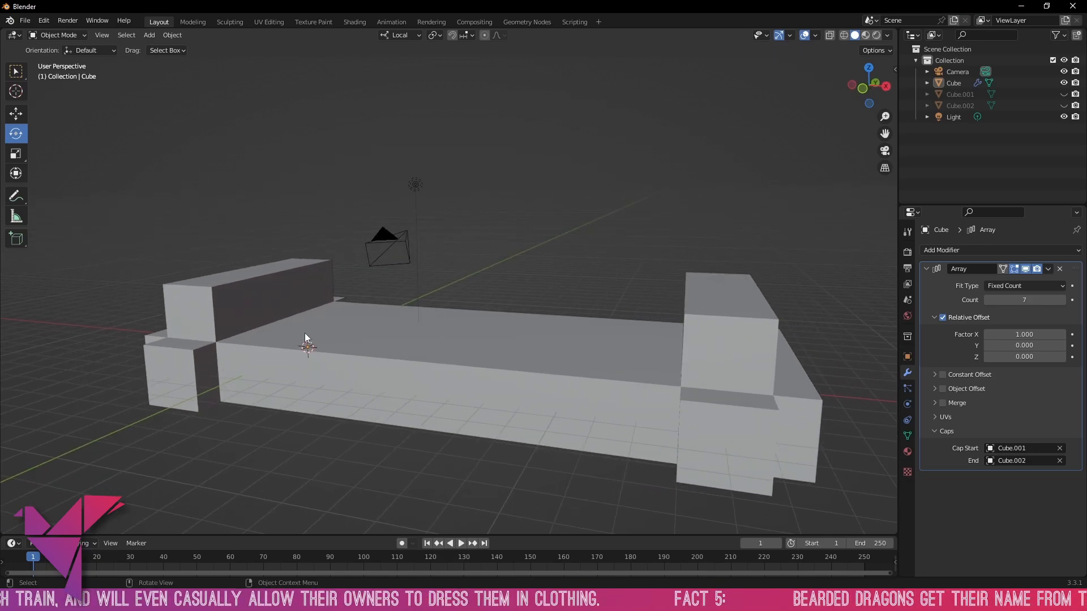
mouse_move(222, 282)
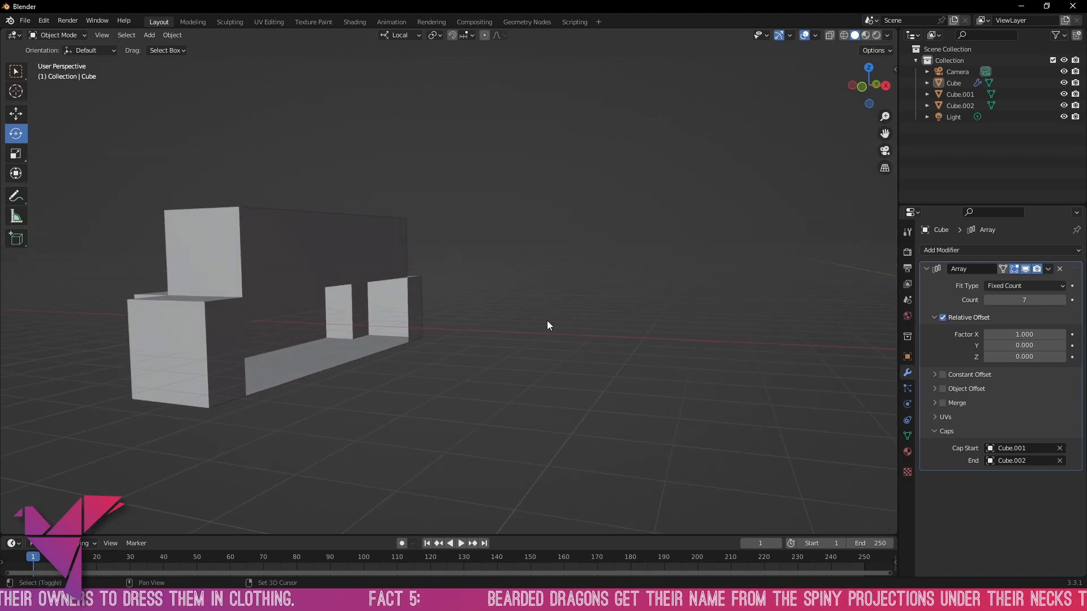
- View in wireframe, reshape Cube.002's mesh in Edit Mode and reselect Cube to check the caps
click(842, 35)
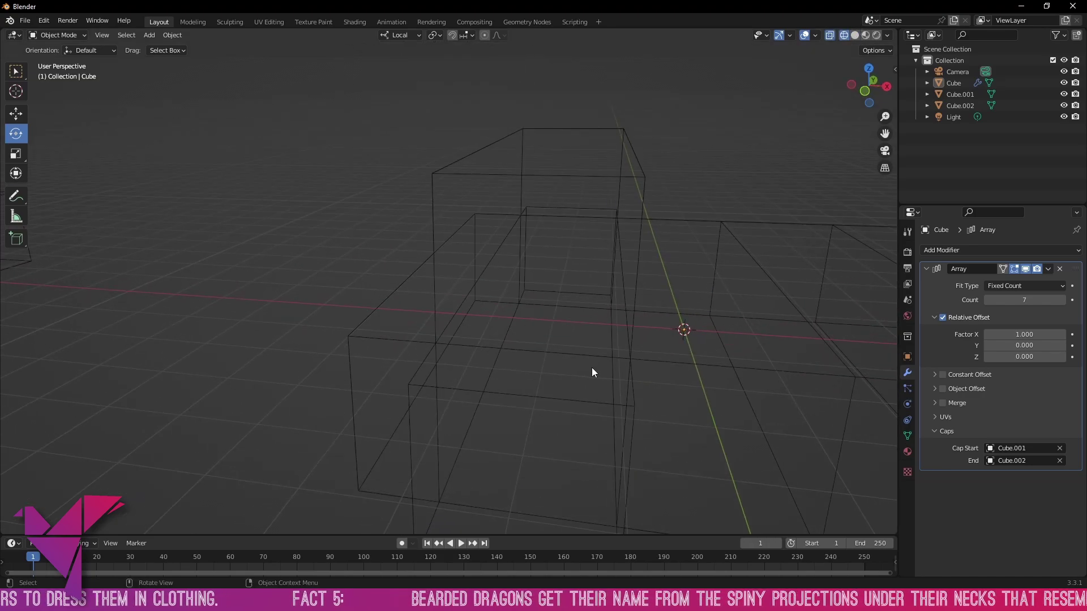
drag(592, 372, 746, 337)
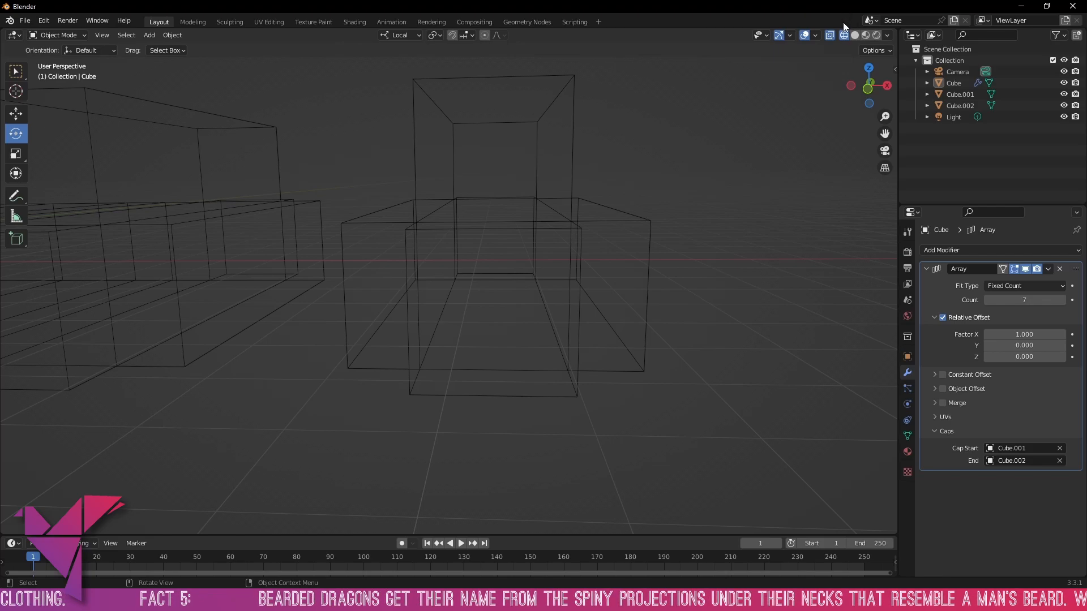
click(853, 35)
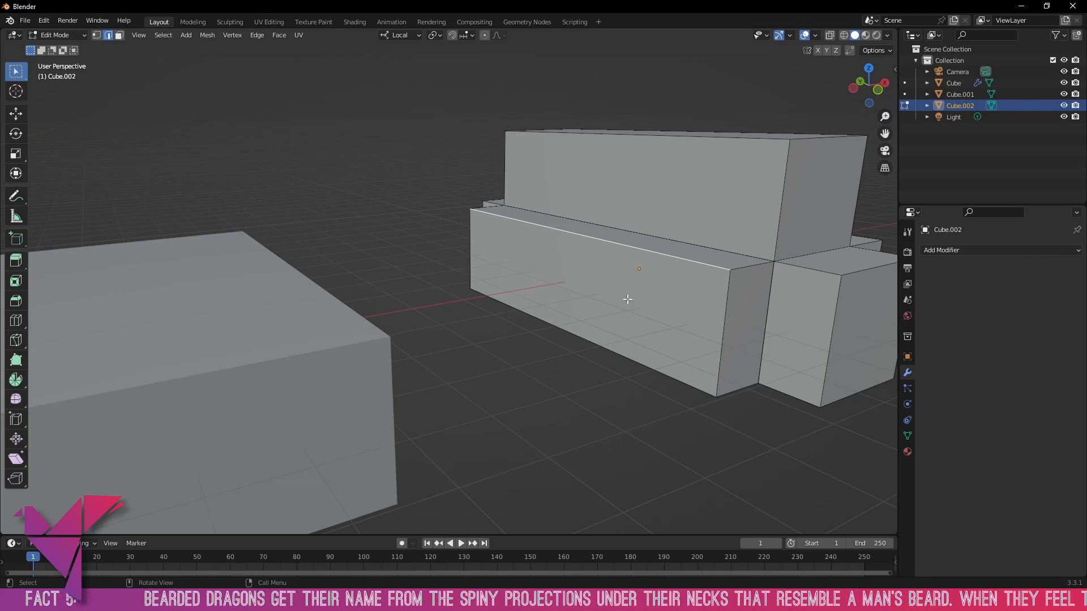
mouse_move(379, 326)
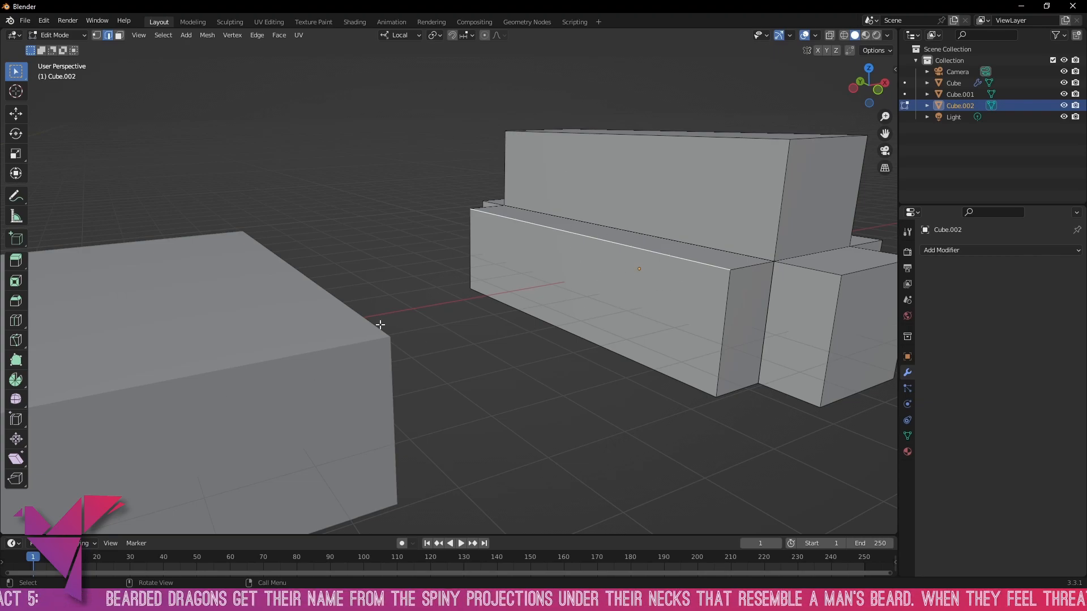
mouse_move(293, 163)
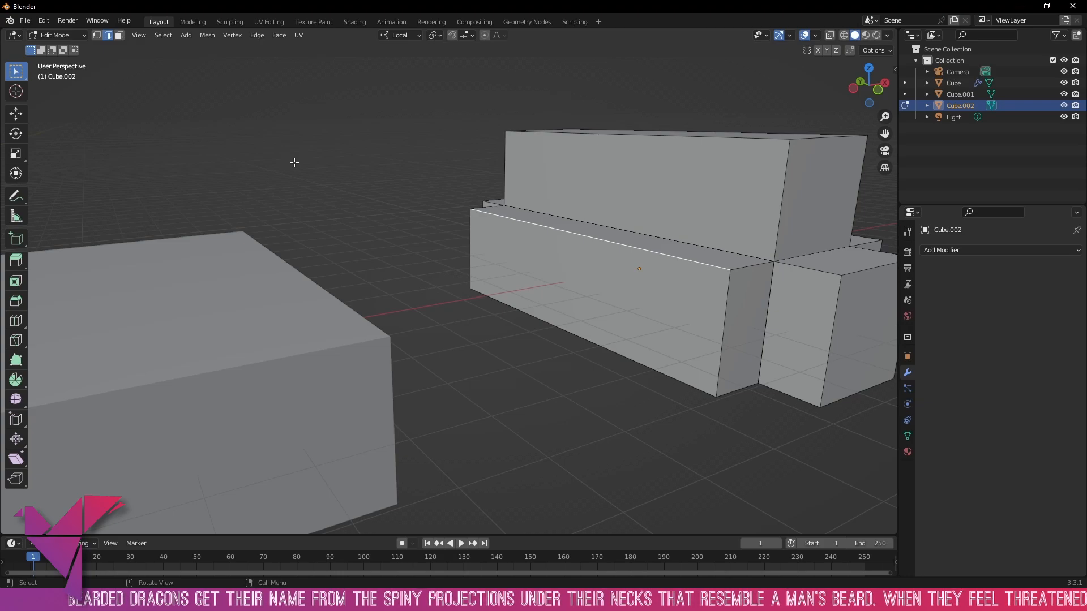
click(658, 296)
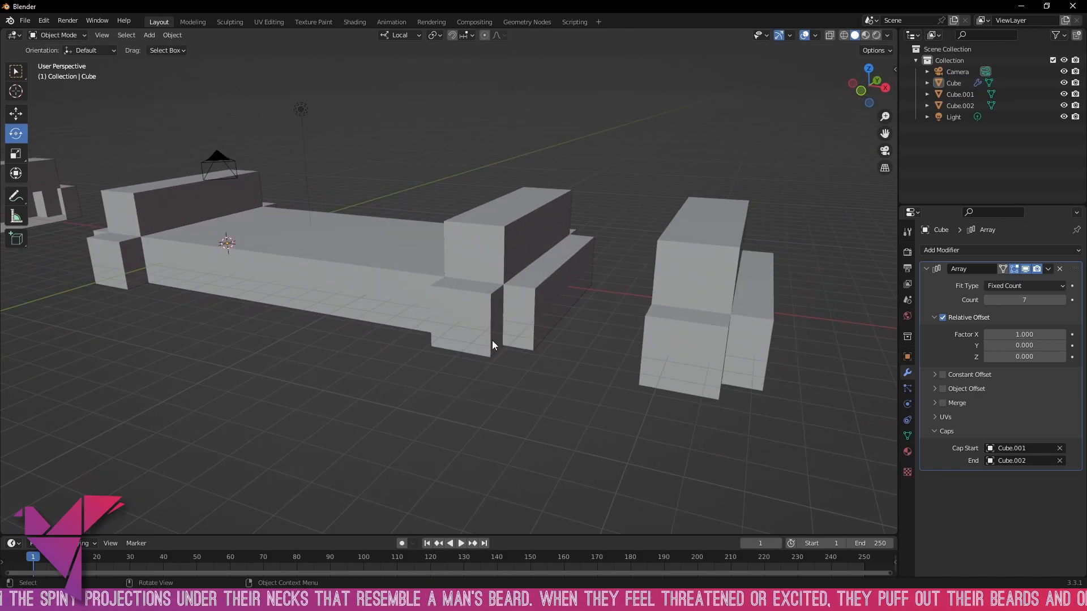
drag(492, 346, 561, 365)
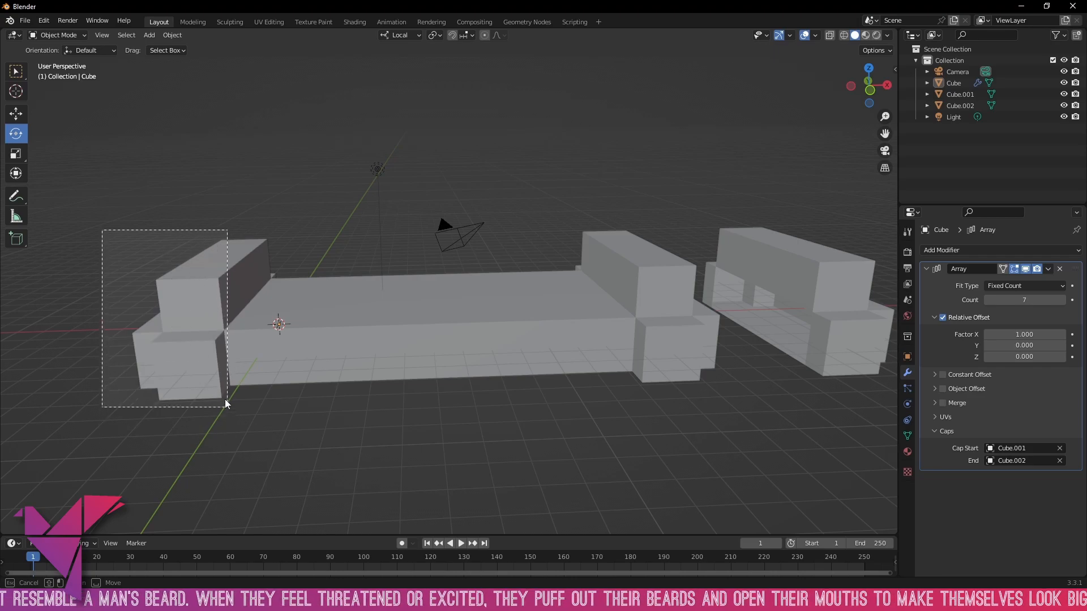
drag(226, 404, 226, 456)
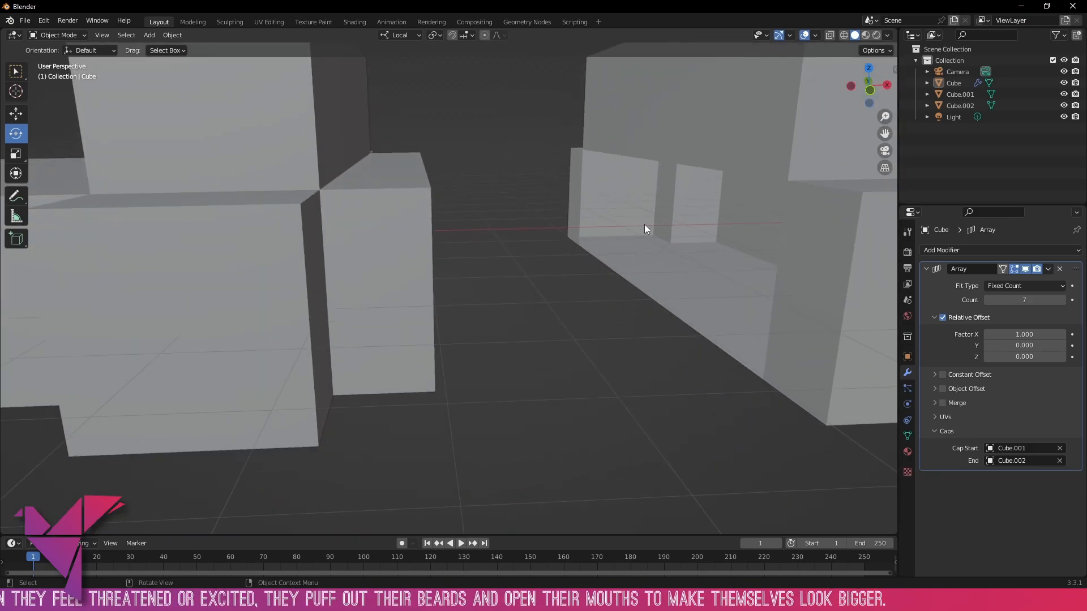
mouse_move(608, 144)
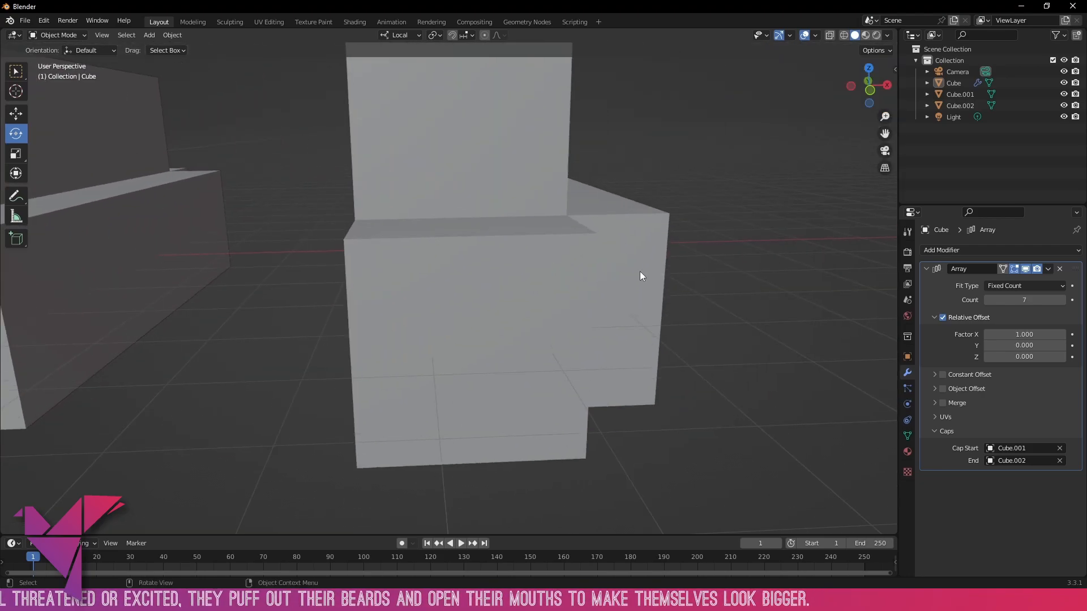
mouse_move(362, 312)
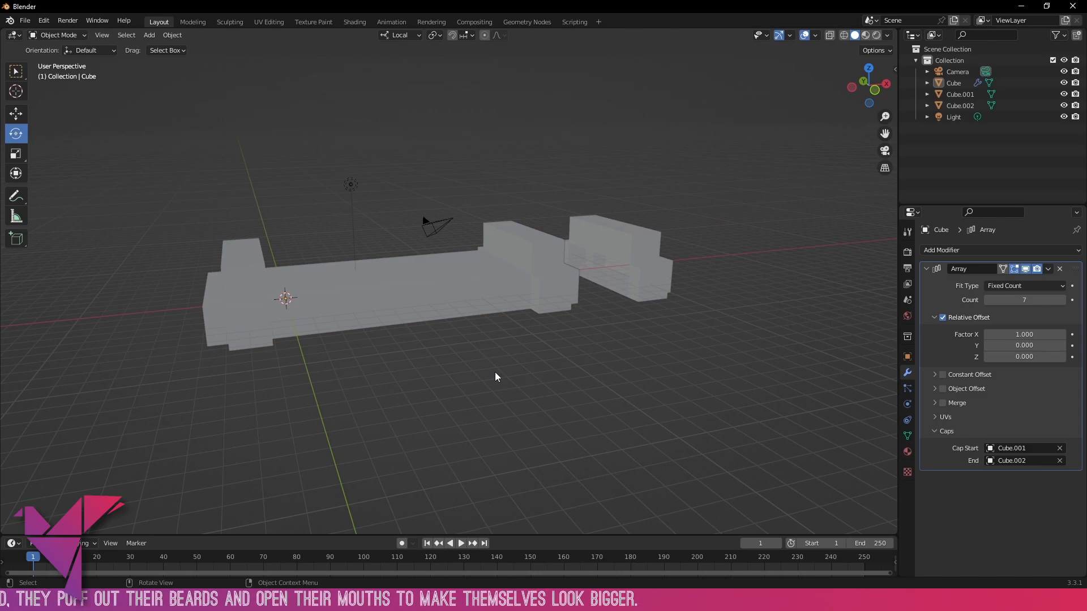
drag(496, 376, 571, 375)
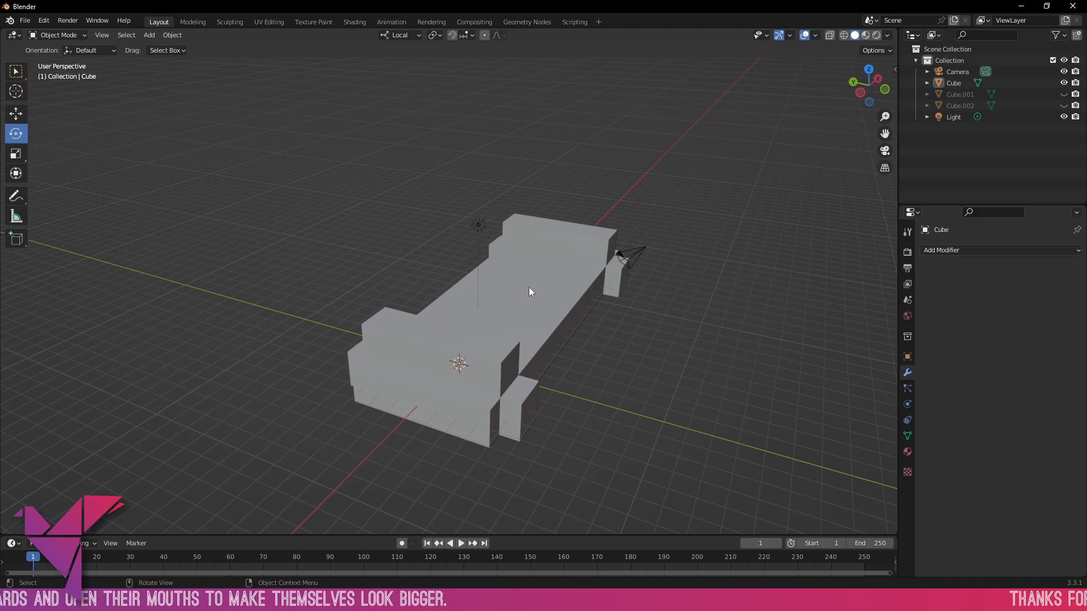
- Select the modified cube and give it a new Array modifier for the Y-axis repeat
click(998, 250)
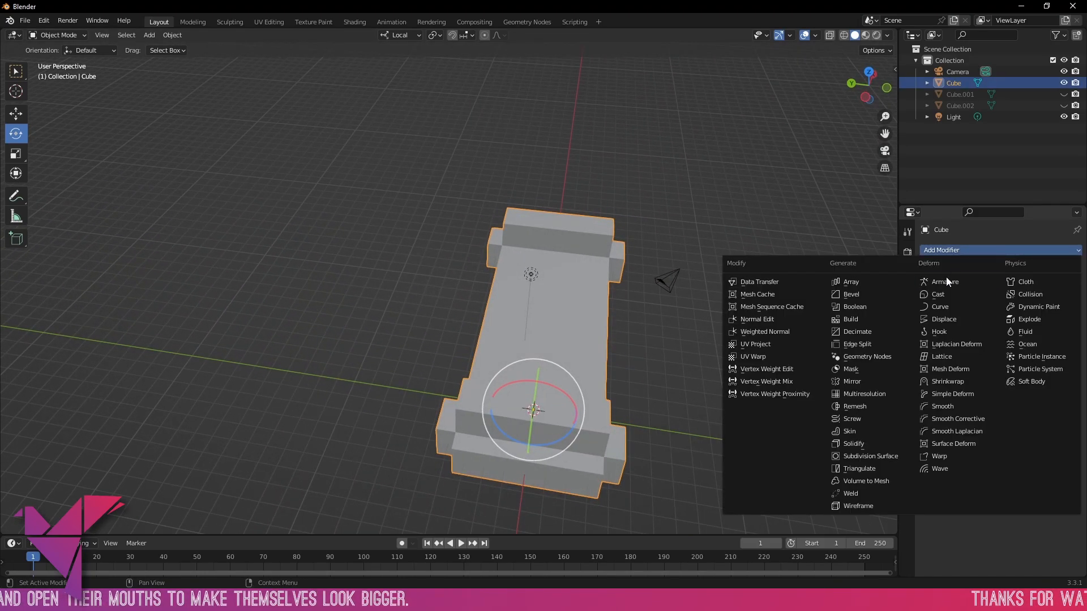
click(851, 281)
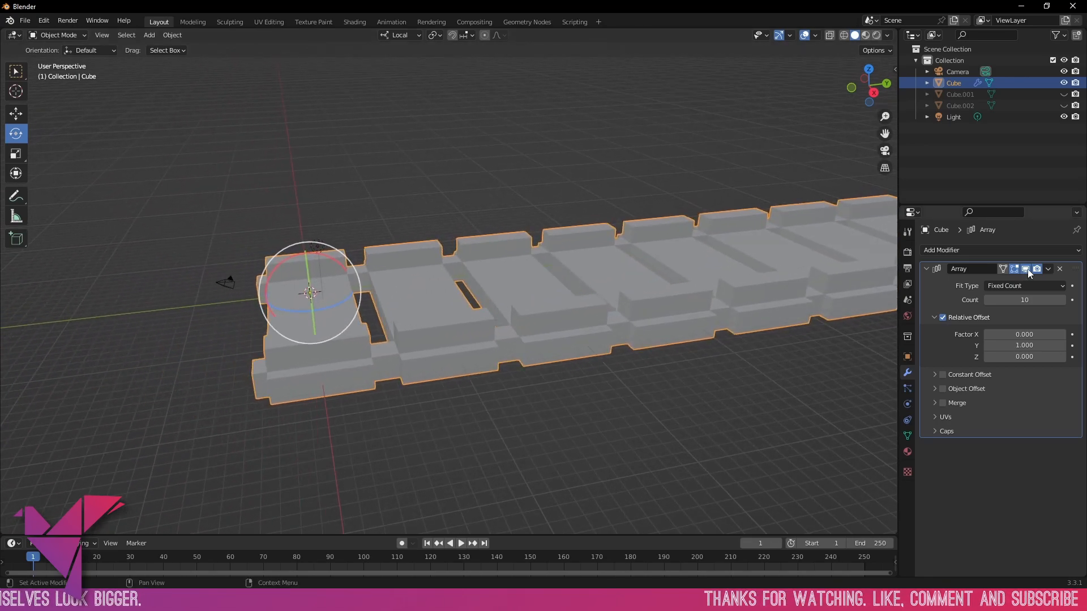
- Check the cube's mesh in Edit Mode, then return to Object Mode
key(Tab)
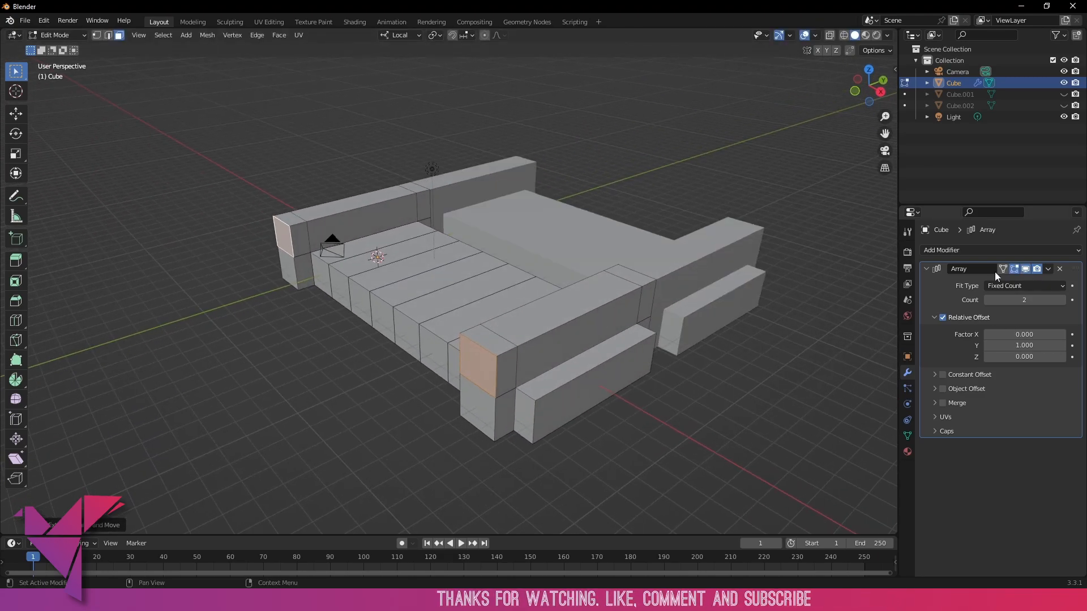
key(Tab)
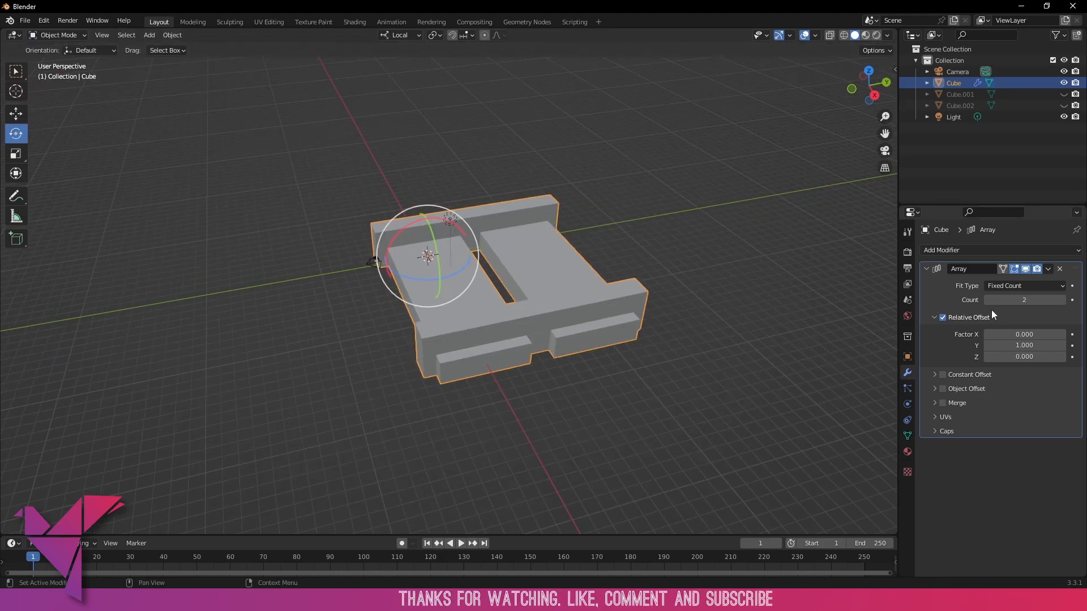
- Set the Array Count to 21, expand Caps, and orbit along the resulting long track
text(21)
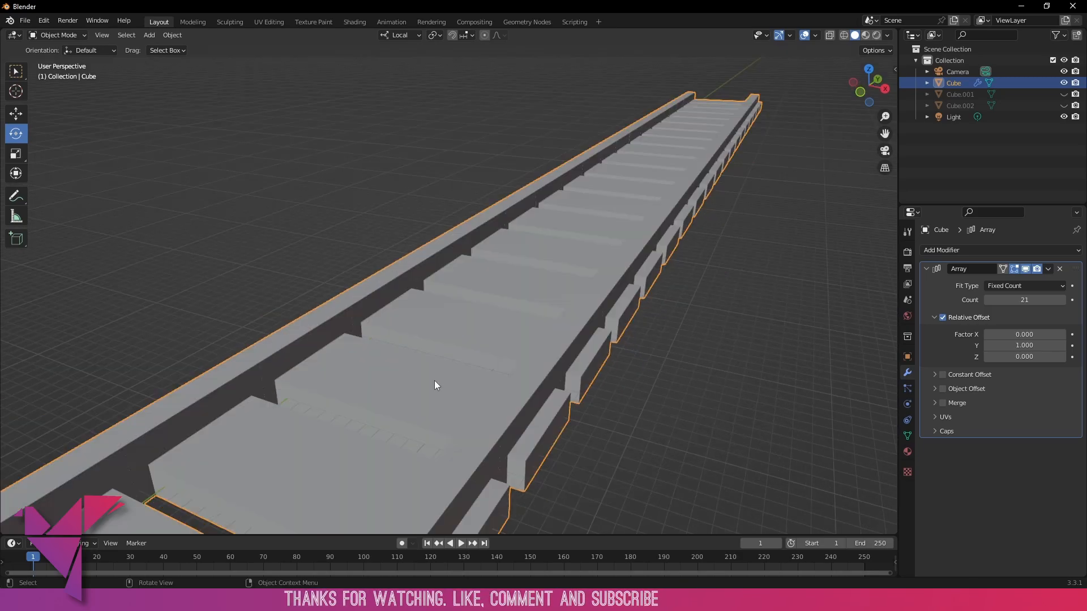
mouse_move(666, 164)
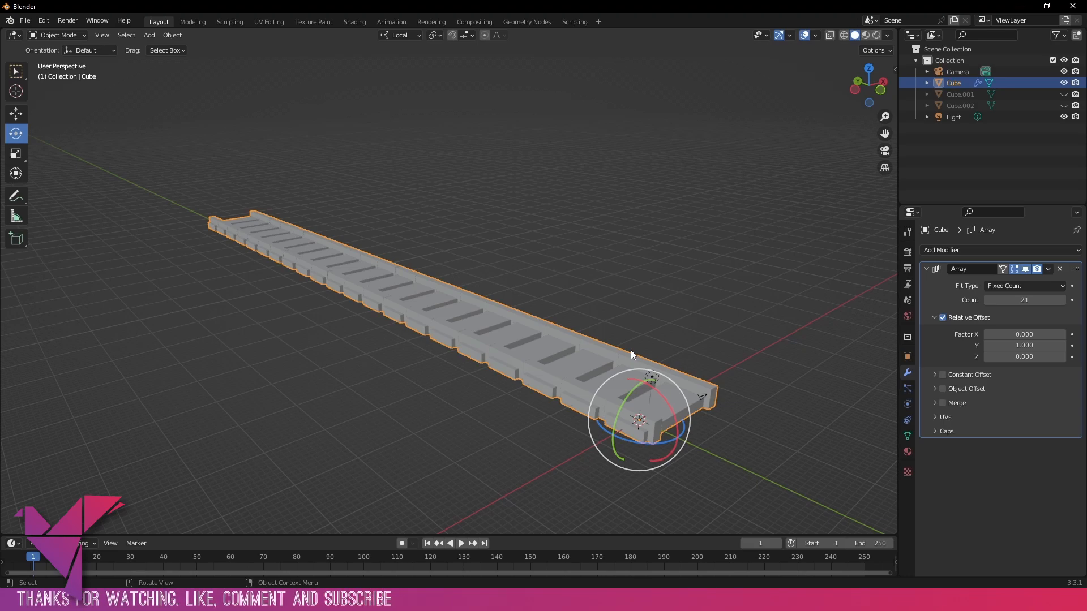
click(935, 430)
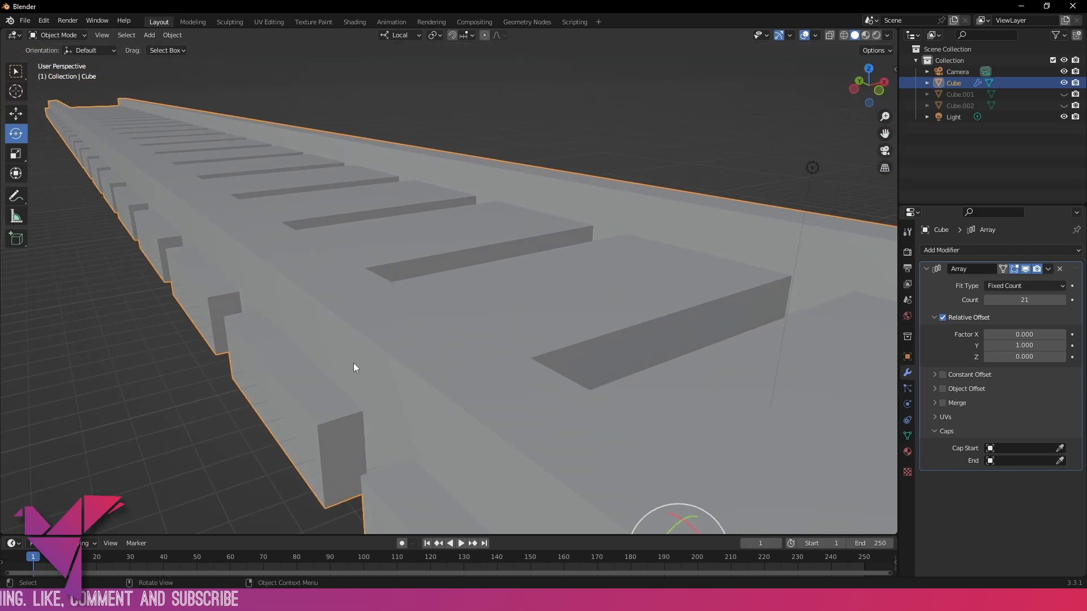
drag(353, 366, 496, 292)
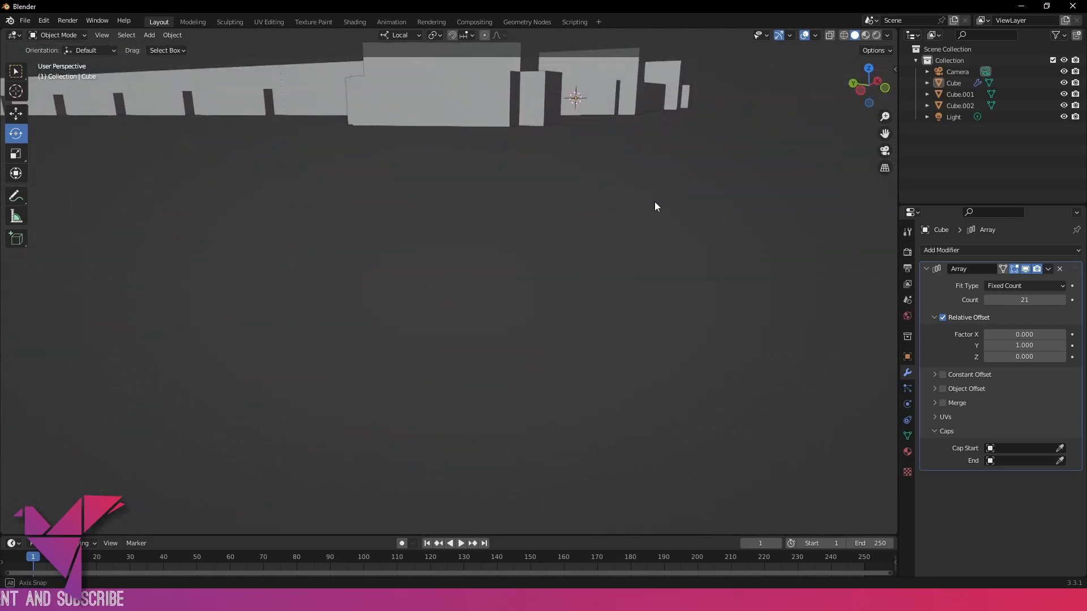
drag(655, 206, 533, 239)
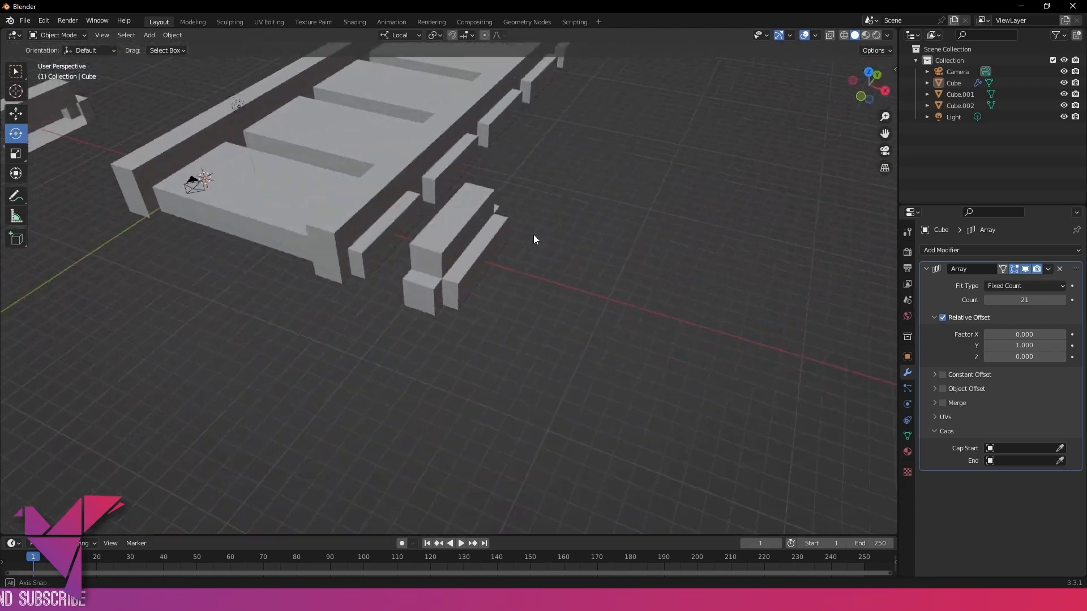
drag(533, 239, 643, 262)
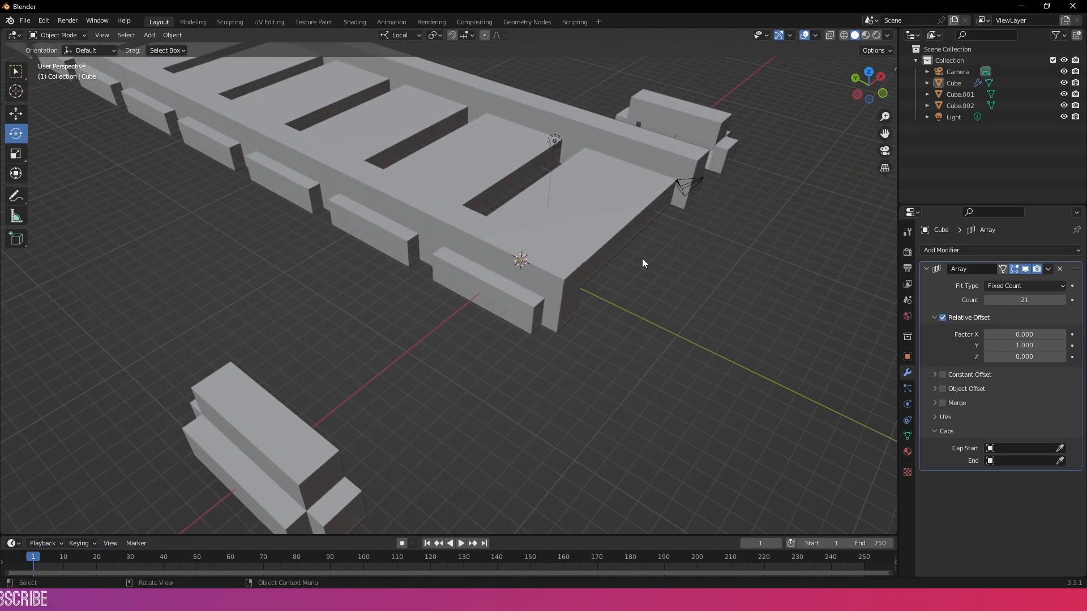